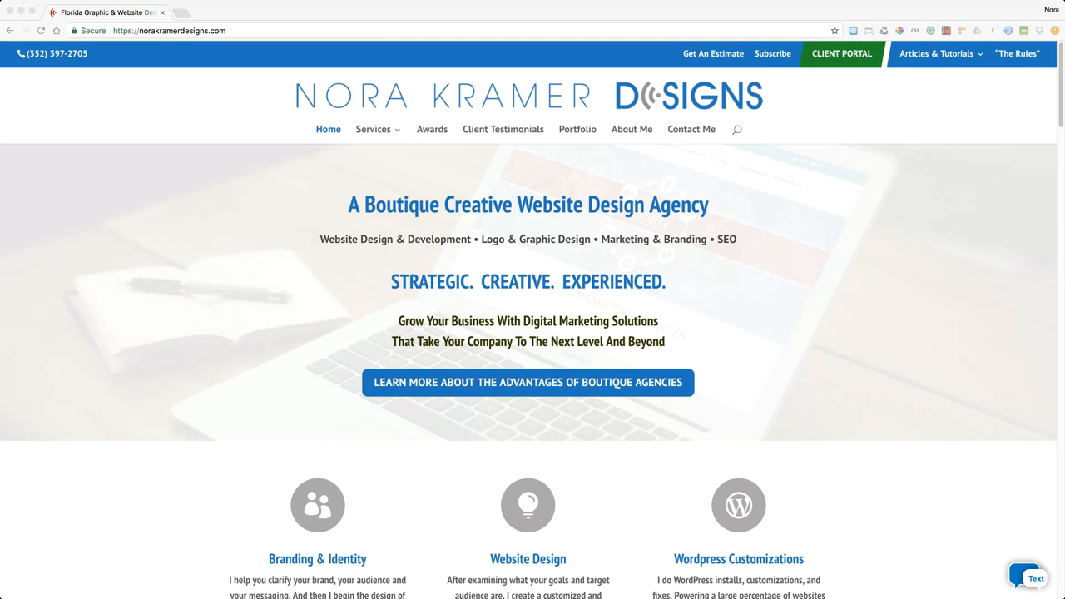
mouse_move(818, 151)
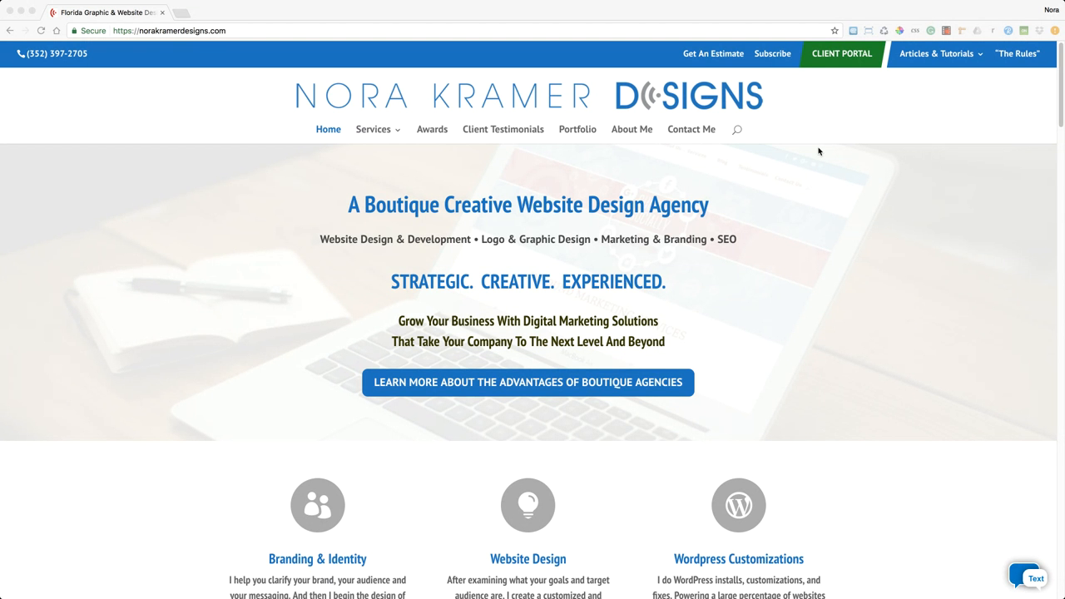
mouse_move(725, 83)
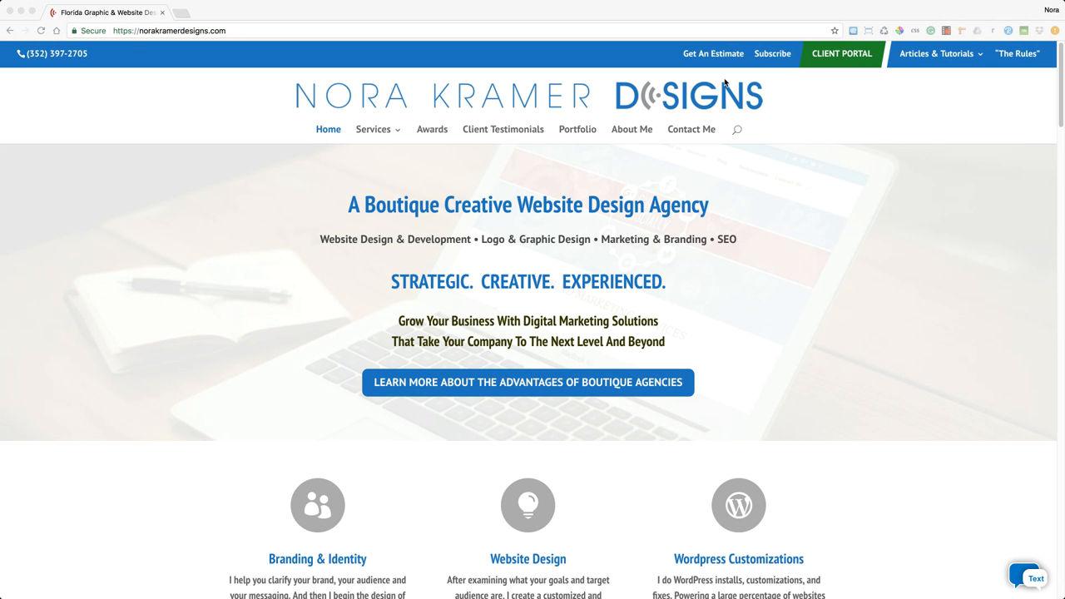
mouse_move(852, 53)
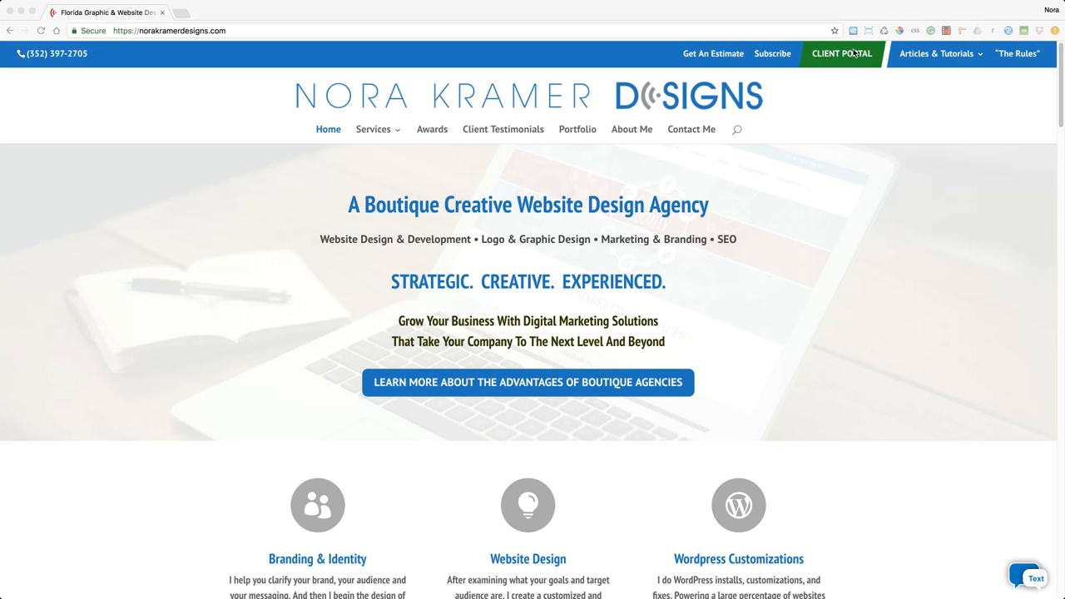
mouse_move(846, 65)
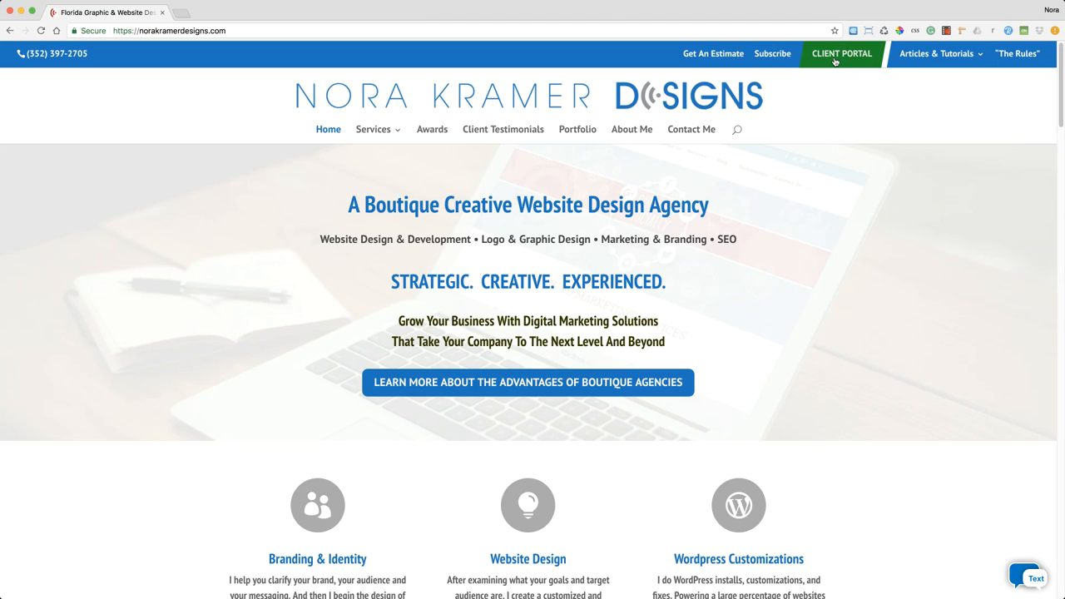
Follow the agency site's CLIENT PORTAL link to the Freedcamp login page in a new tab
click(842, 54)
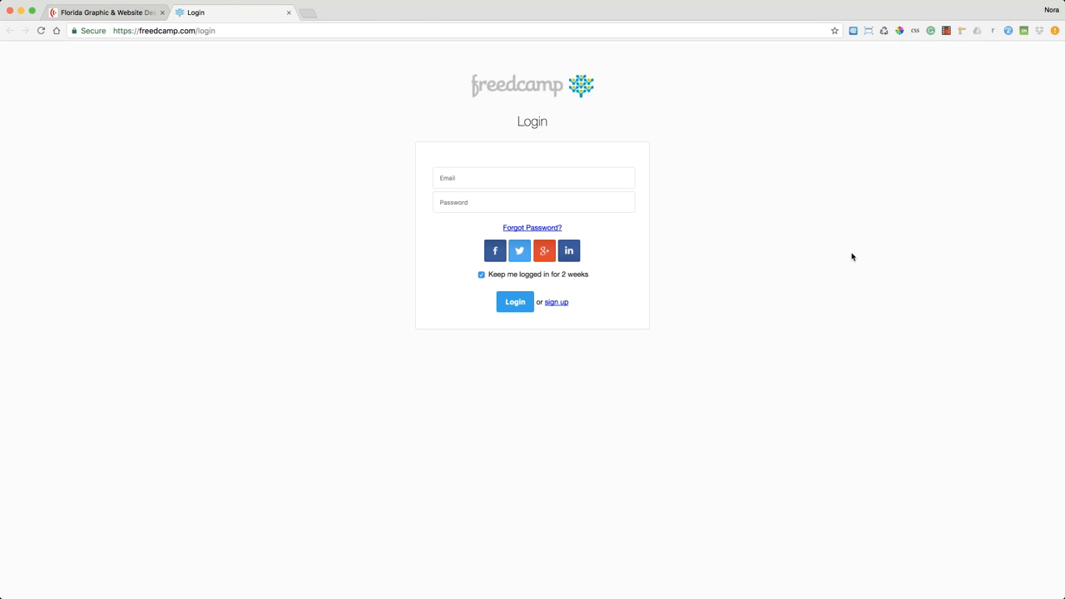
mouse_move(829, 310)
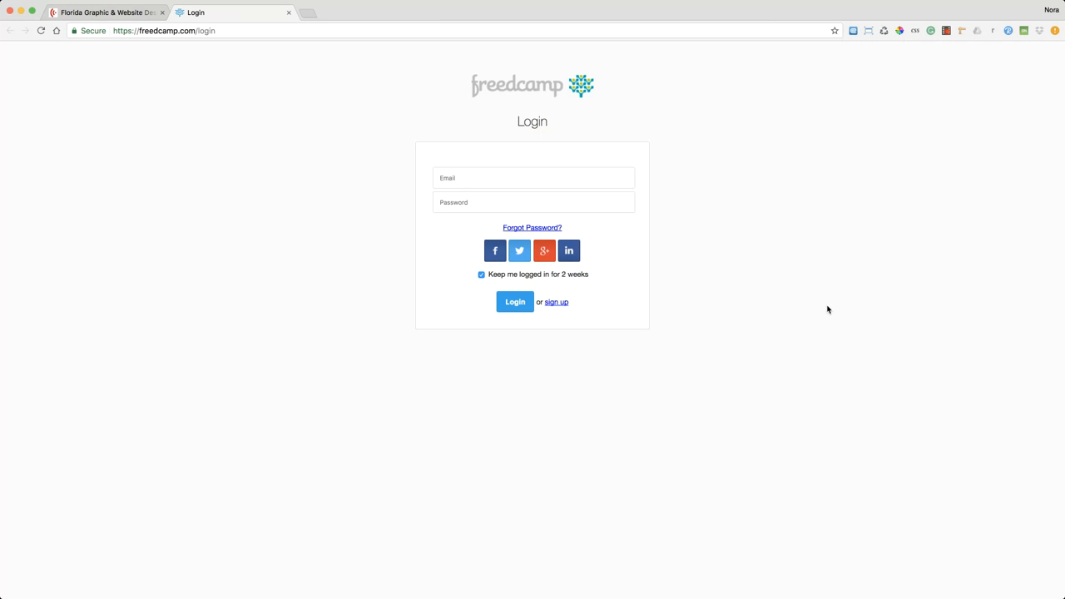
mouse_move(862, 303)
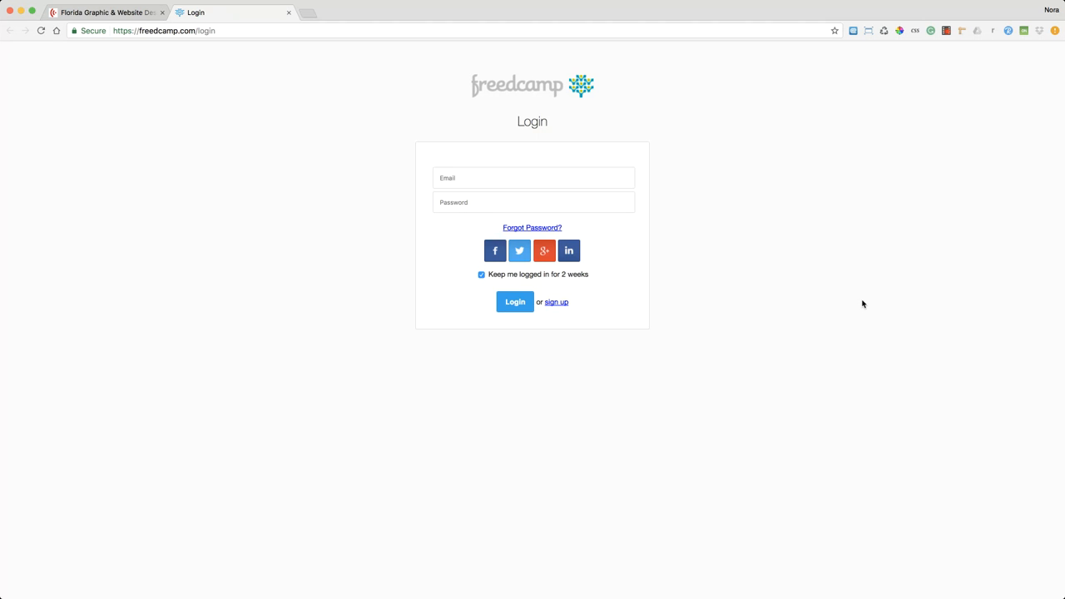
mouse_move(619, 138)
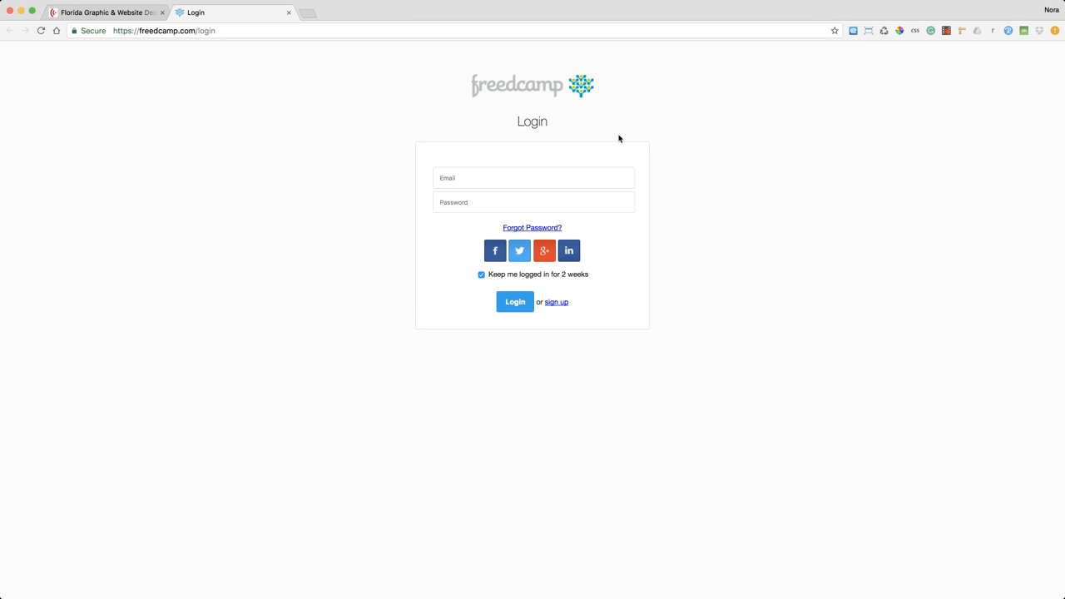
mouse_move(569, 251)
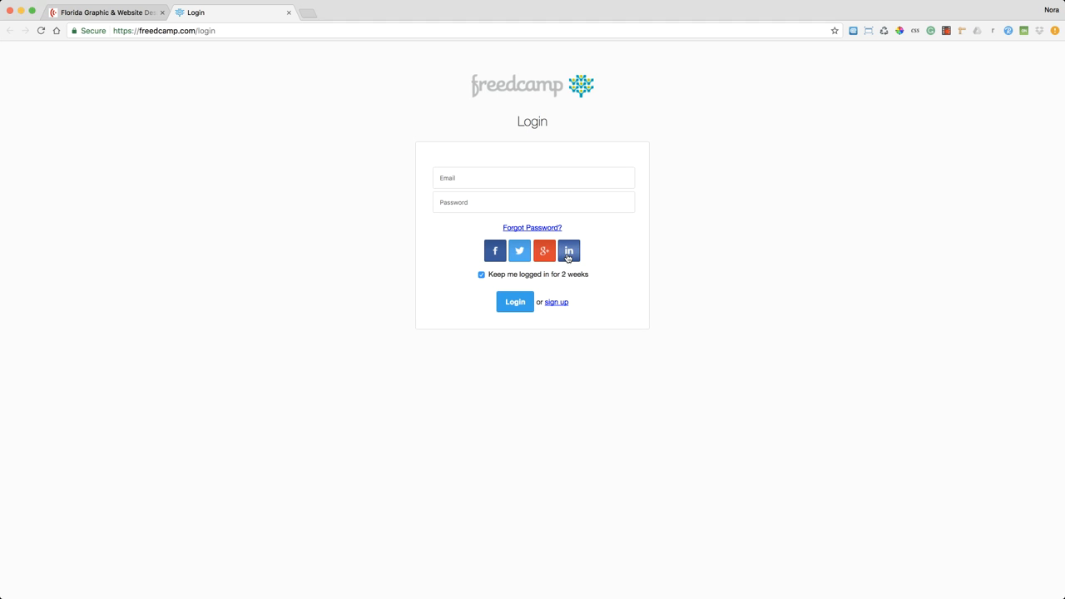
mouse_move(556, 302)
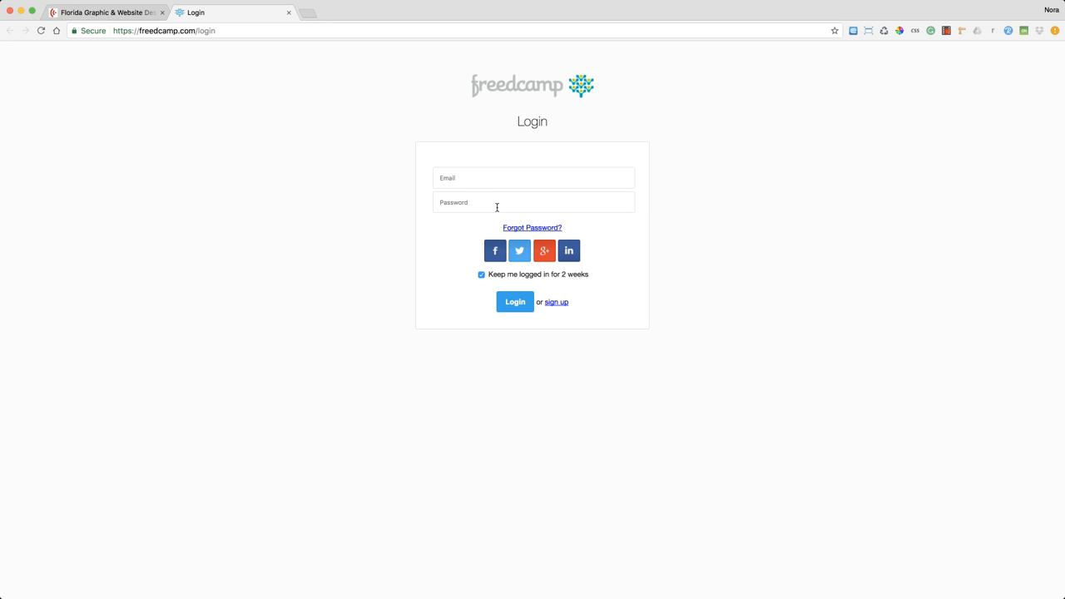
mouse_move(782, 389)
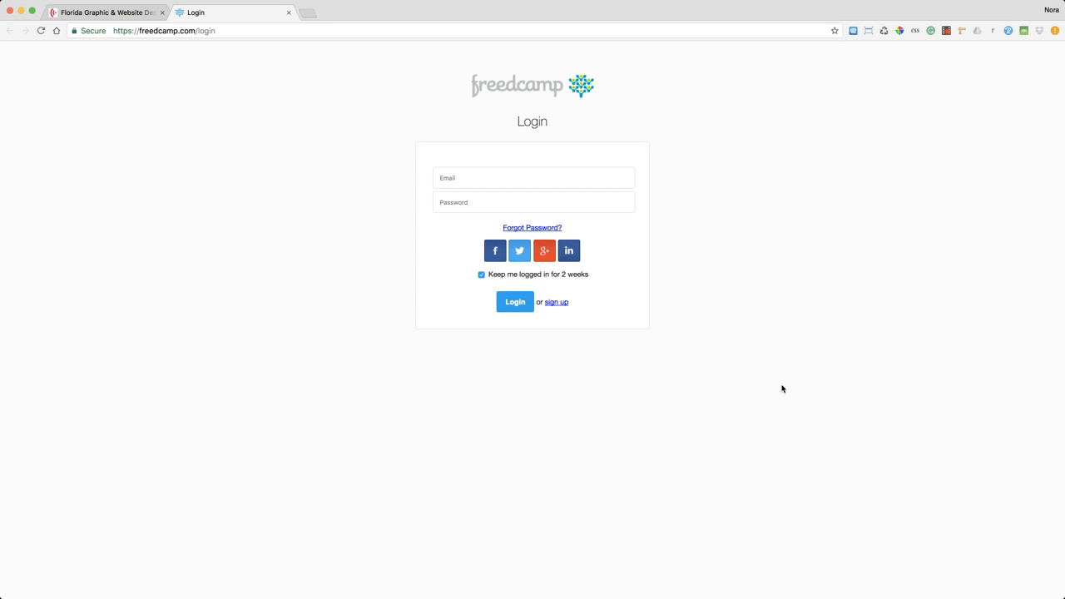
mouse_move(529, 211)
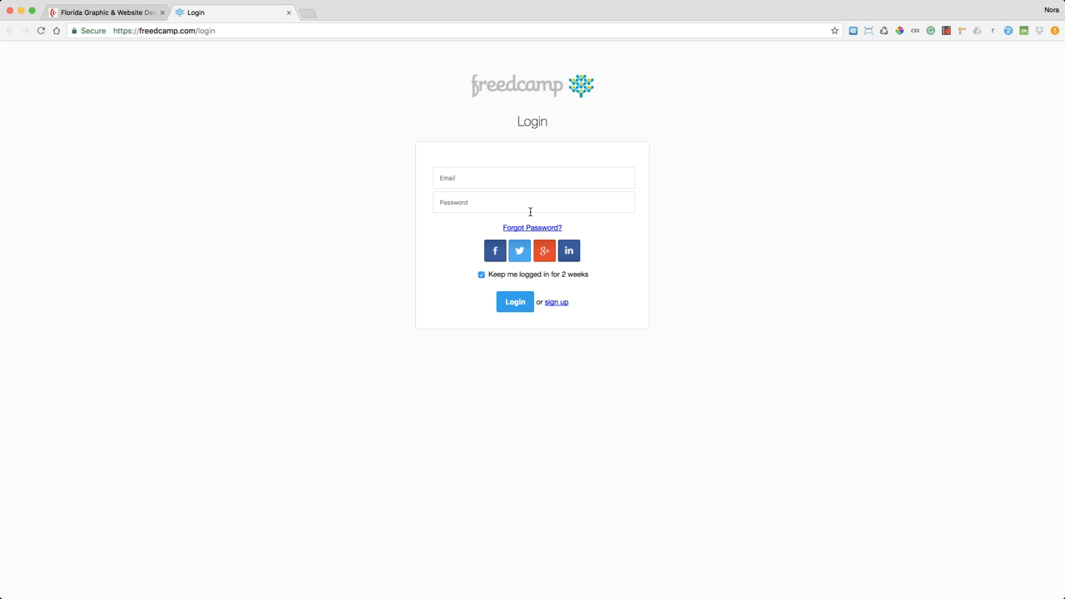
mouse_move(789, 43)
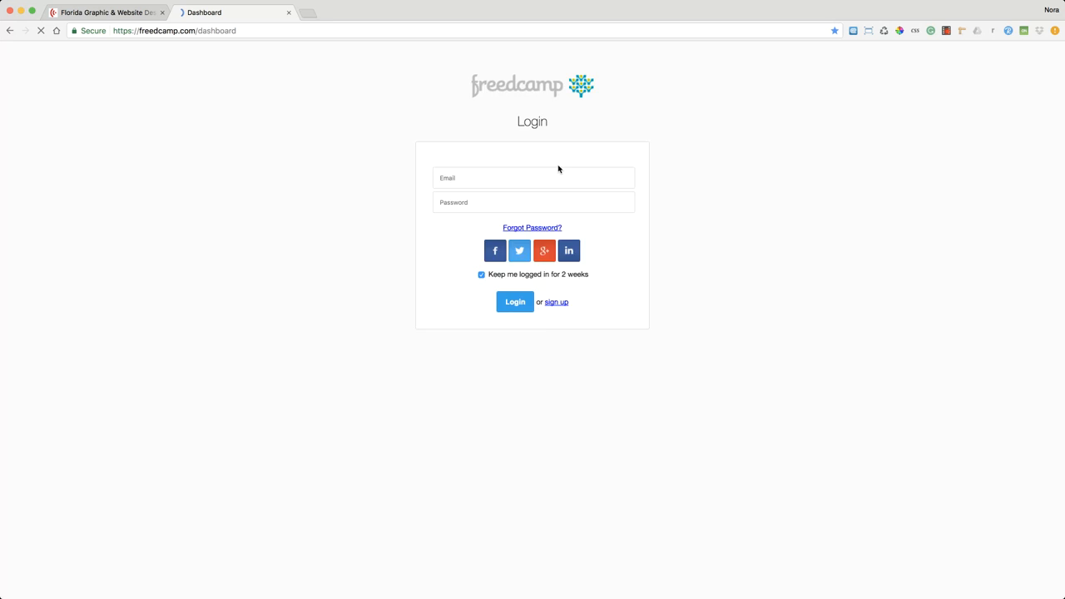
Land on the Freedcamp dashboard showing the Deem's Kitchen & Bath Website project card
click(514, 301)
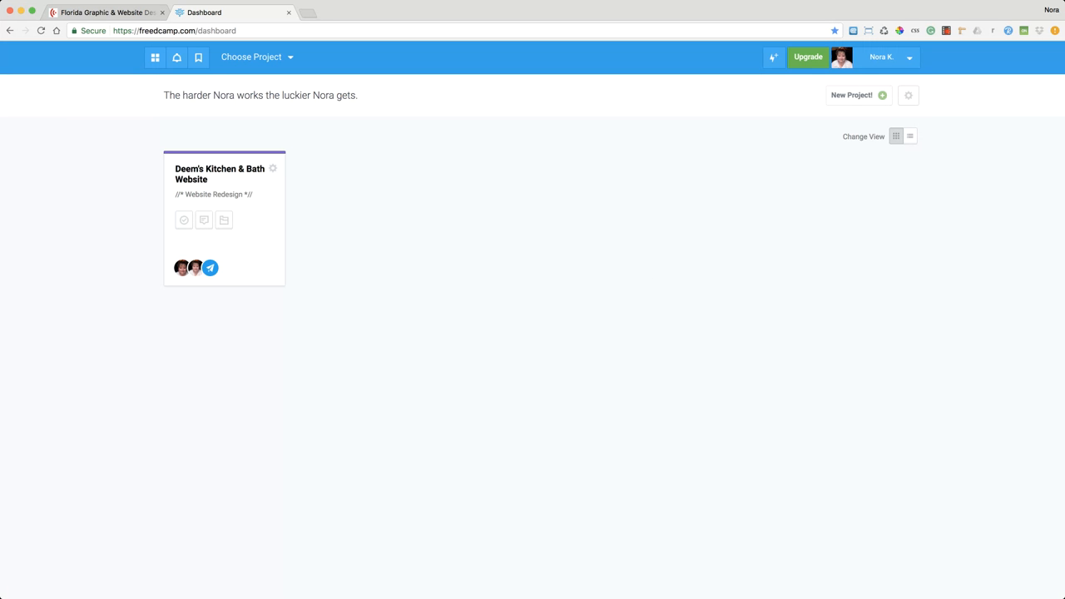
mouse_move(196, 158)
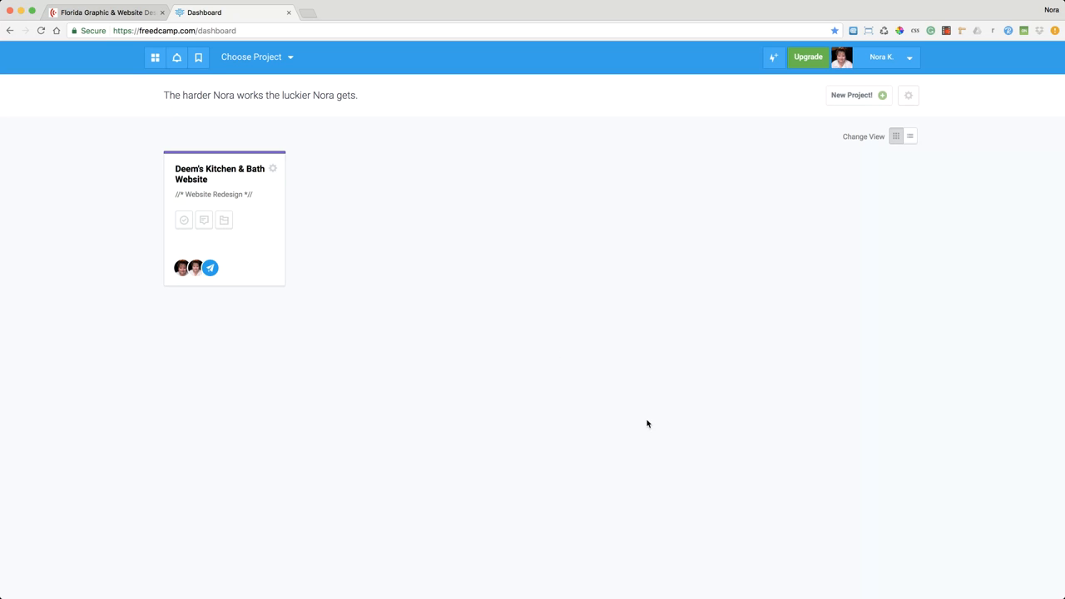
mouse_move(323, 223)
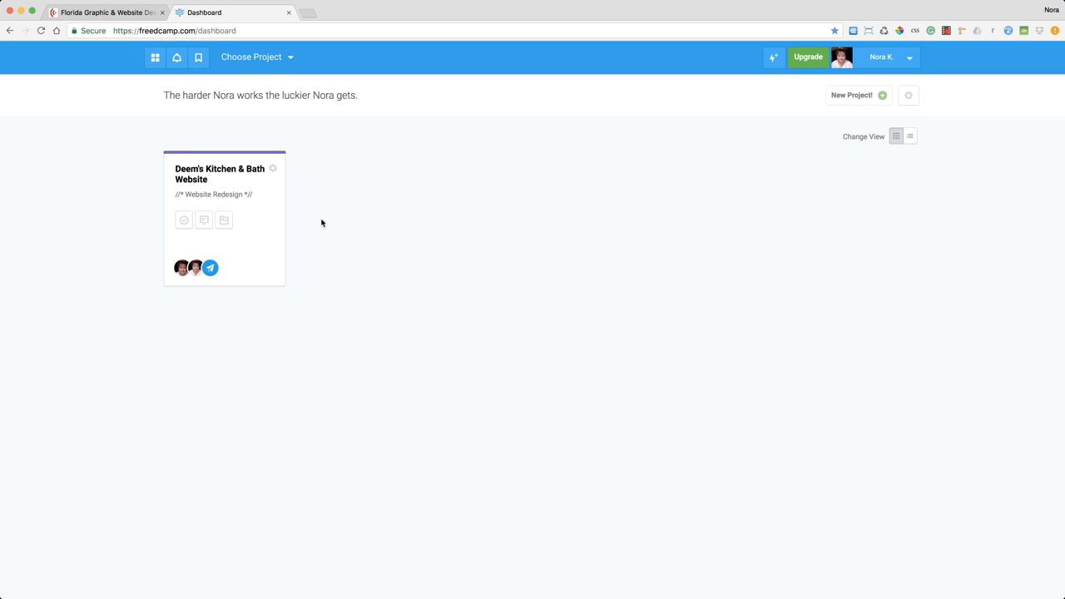
mouse_move(711, 189)
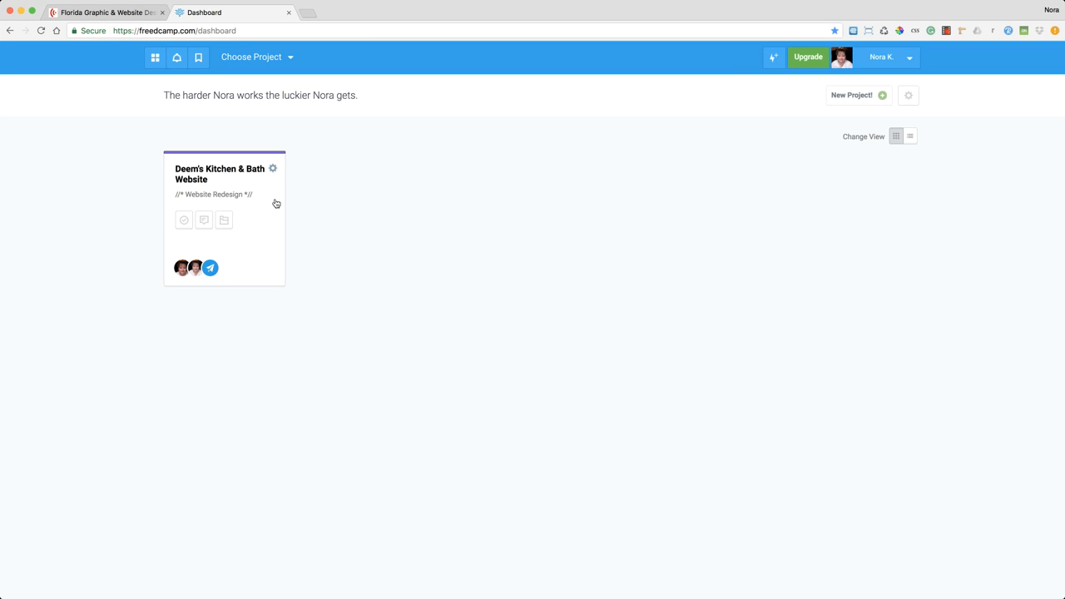
mouse_move(239, 205)
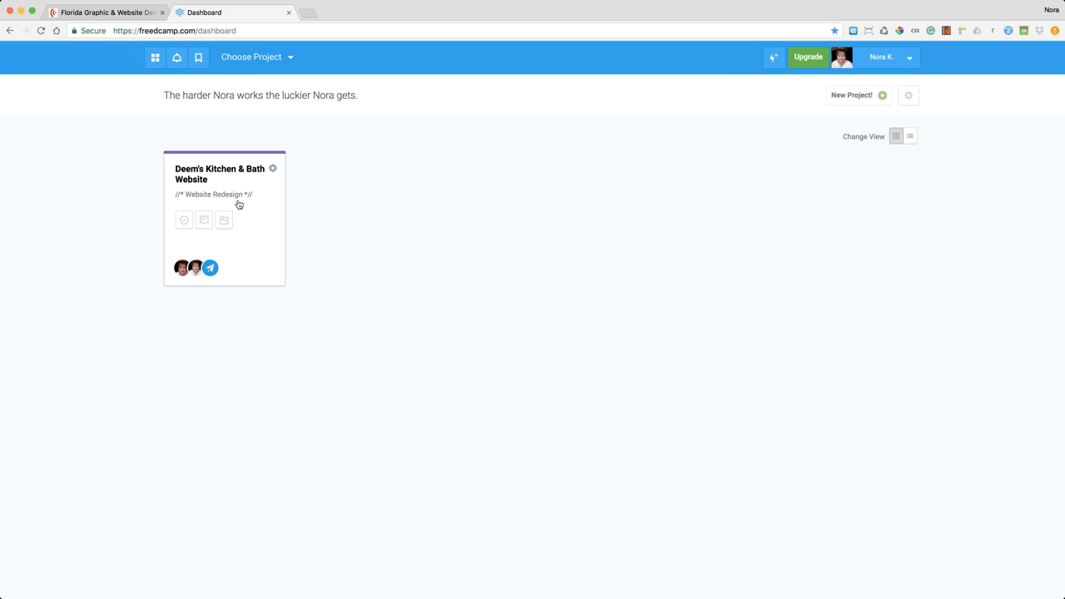
mouse_move(333, 204)
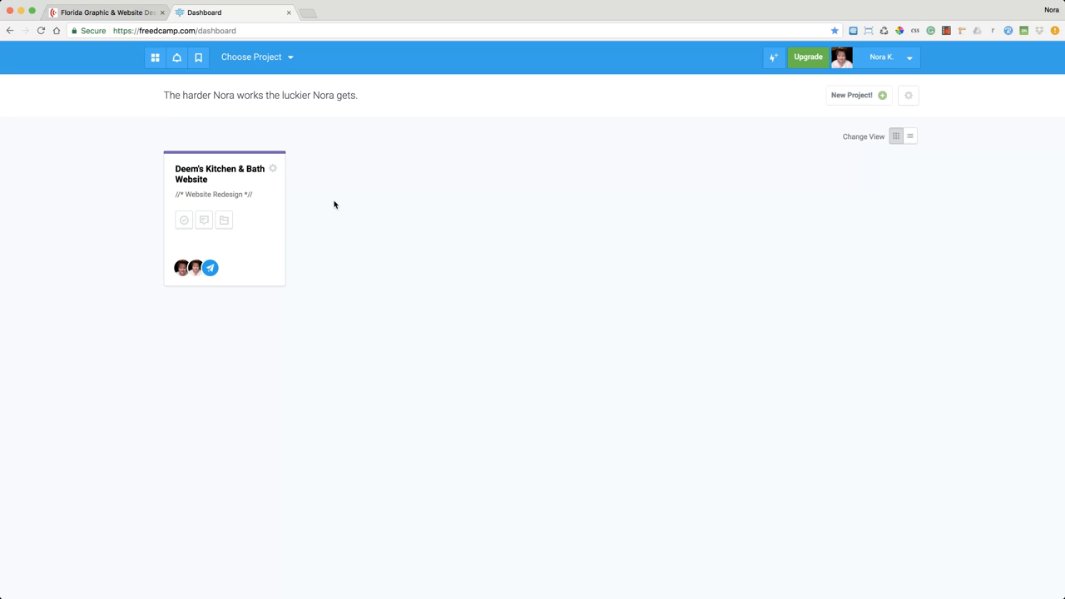
mouse_move(353, 183)
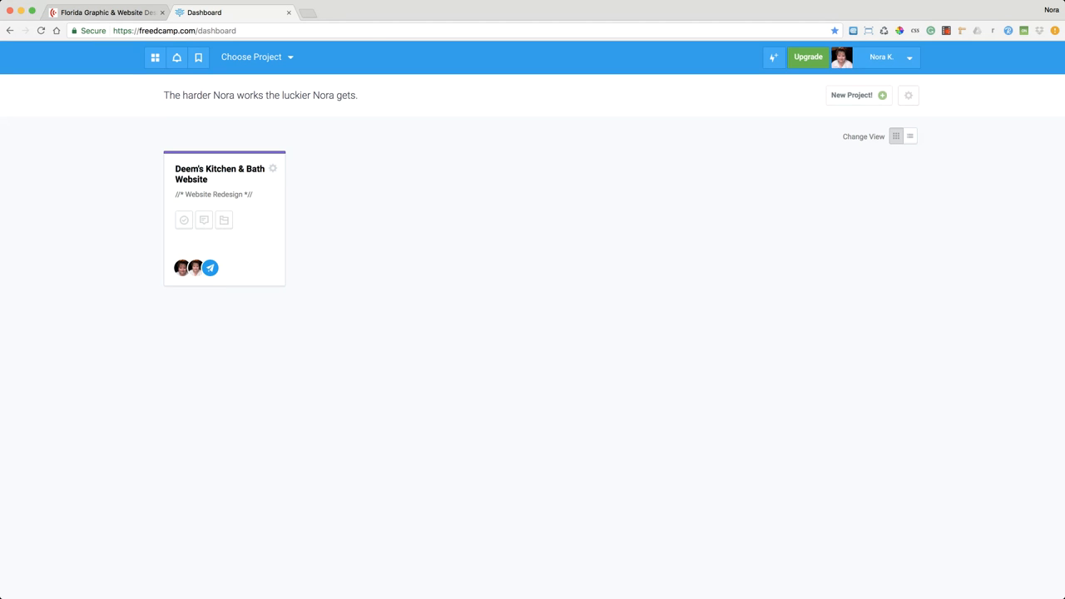
mouse_move(845, 425)
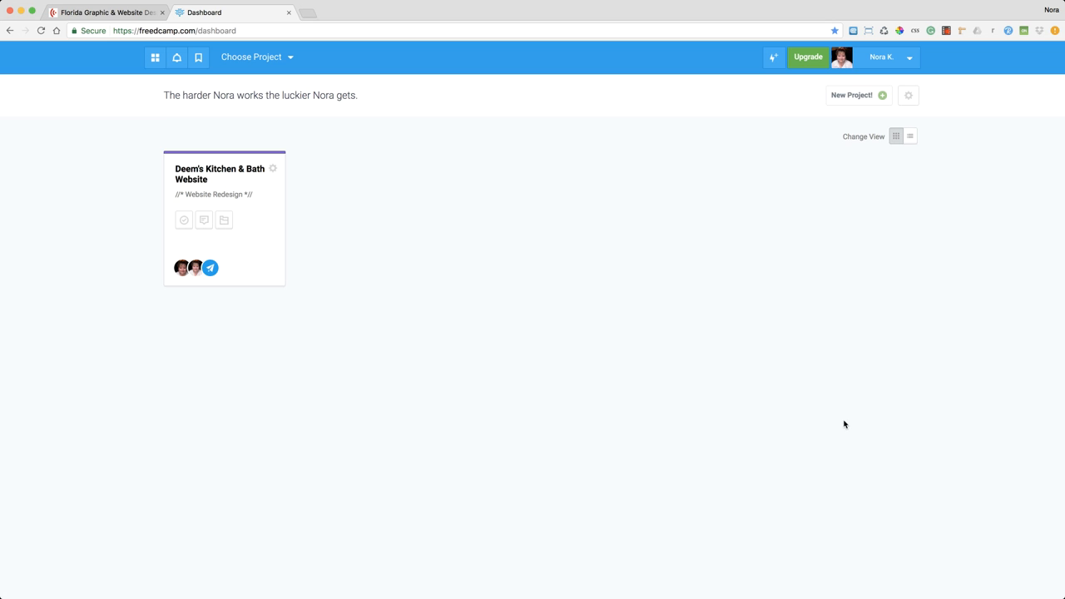
mouse_move(472, 288)
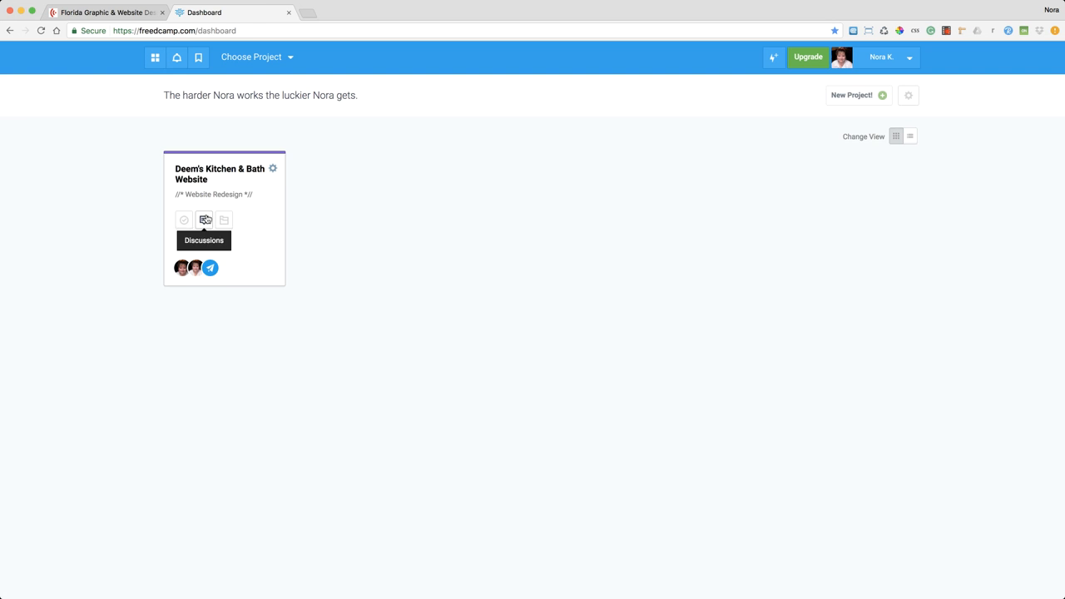
Enter the Deem's Kitchen & Bath Website project to see its Tasks list
click(220, 174)
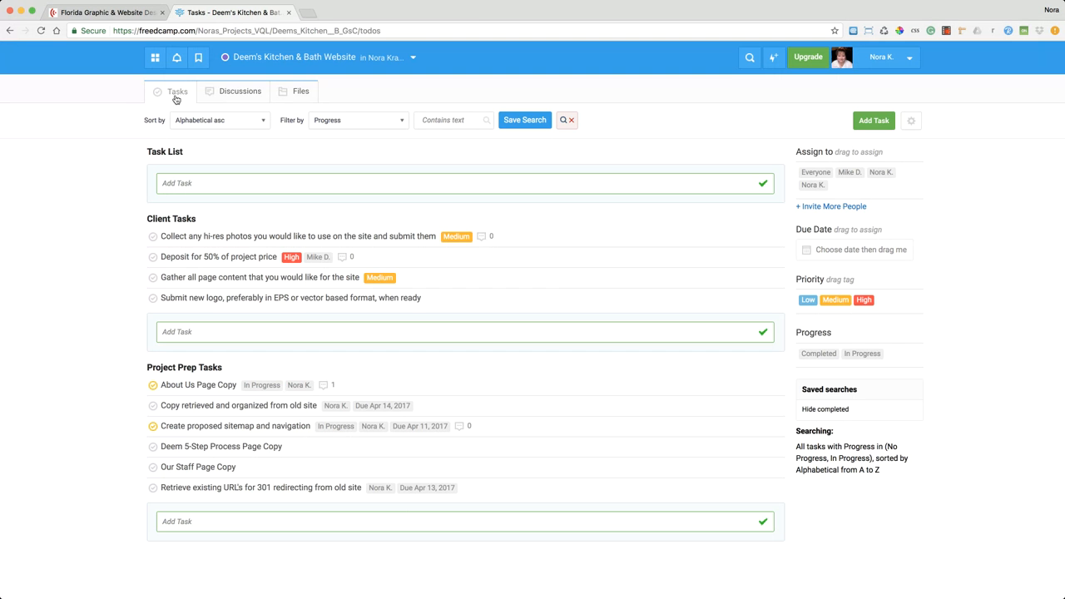
mouse_move(240, 94)
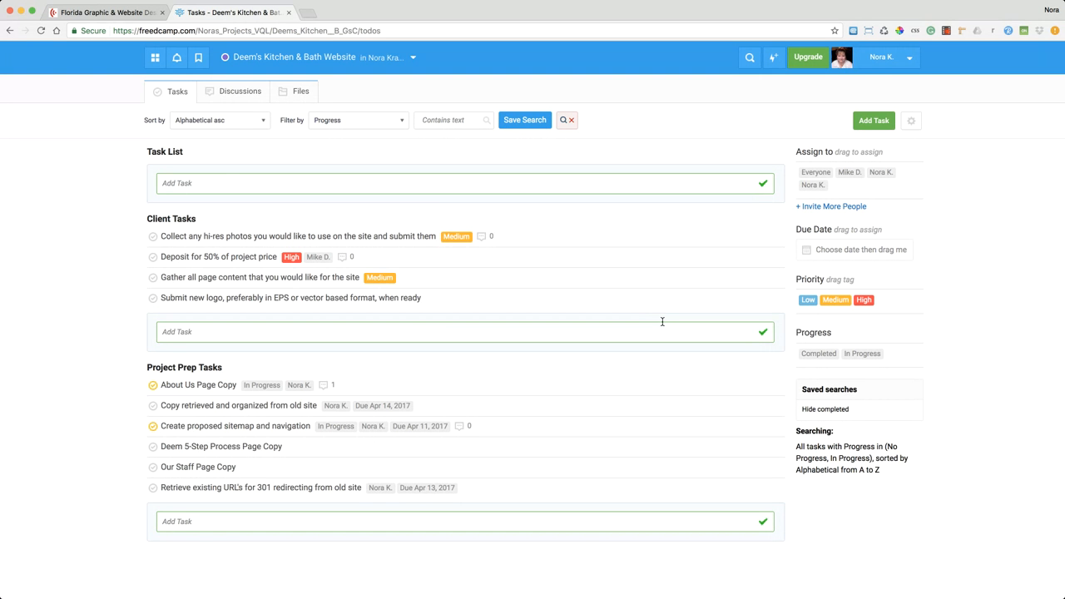
mouse_move(323, 225)
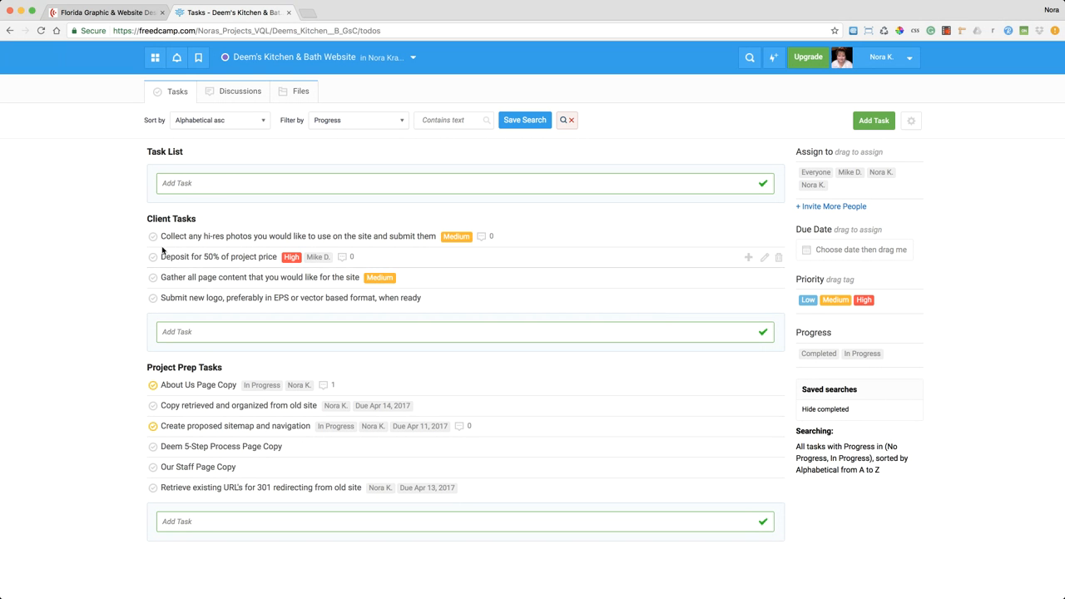
mouse_move(219, 360)
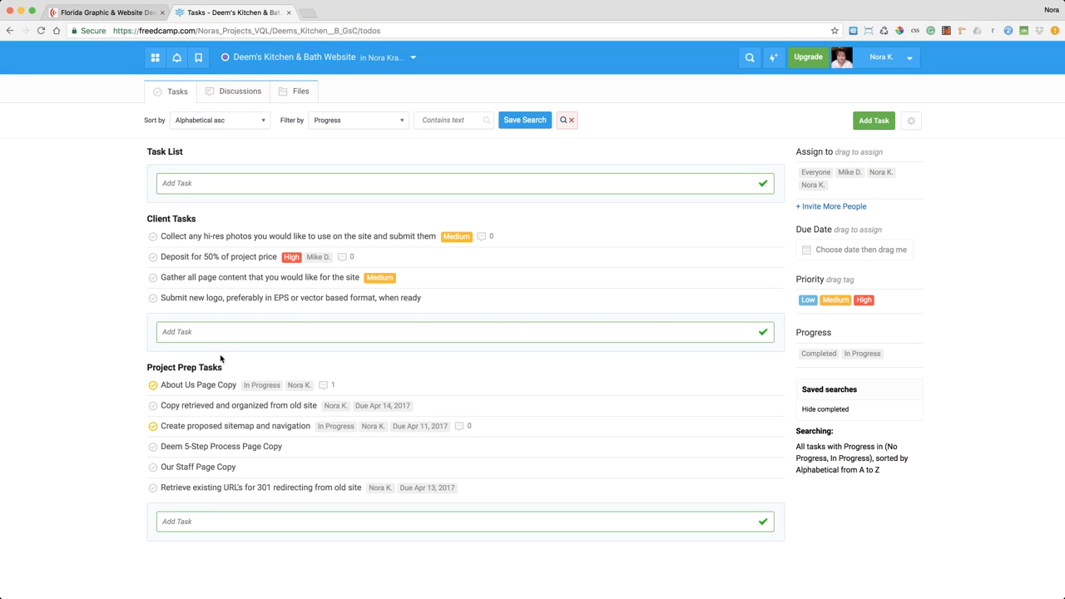
mouse_move(173, 281)
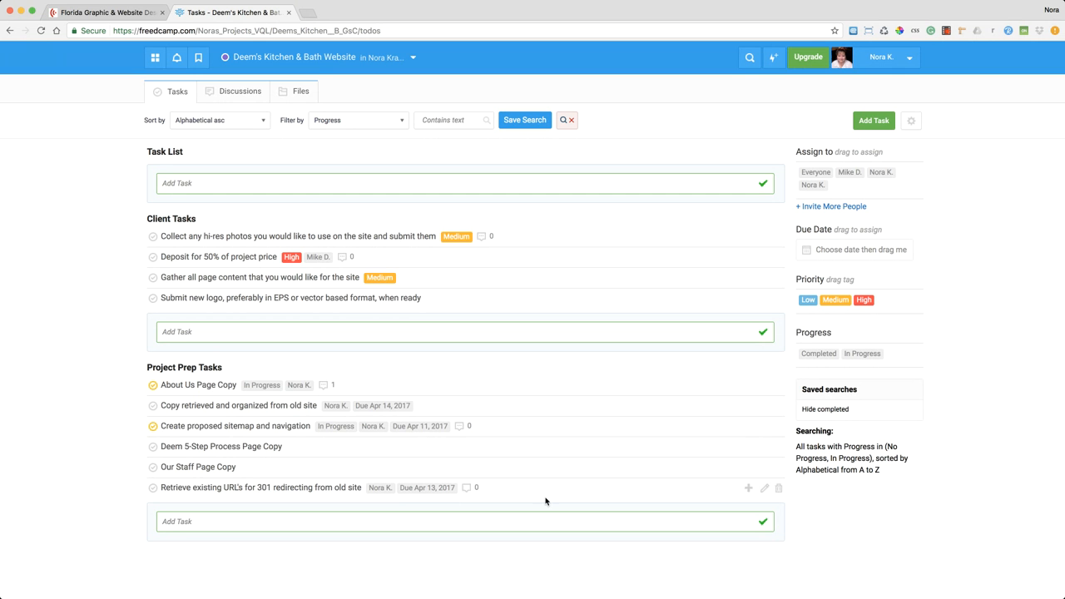
mouse_move(553, 499)
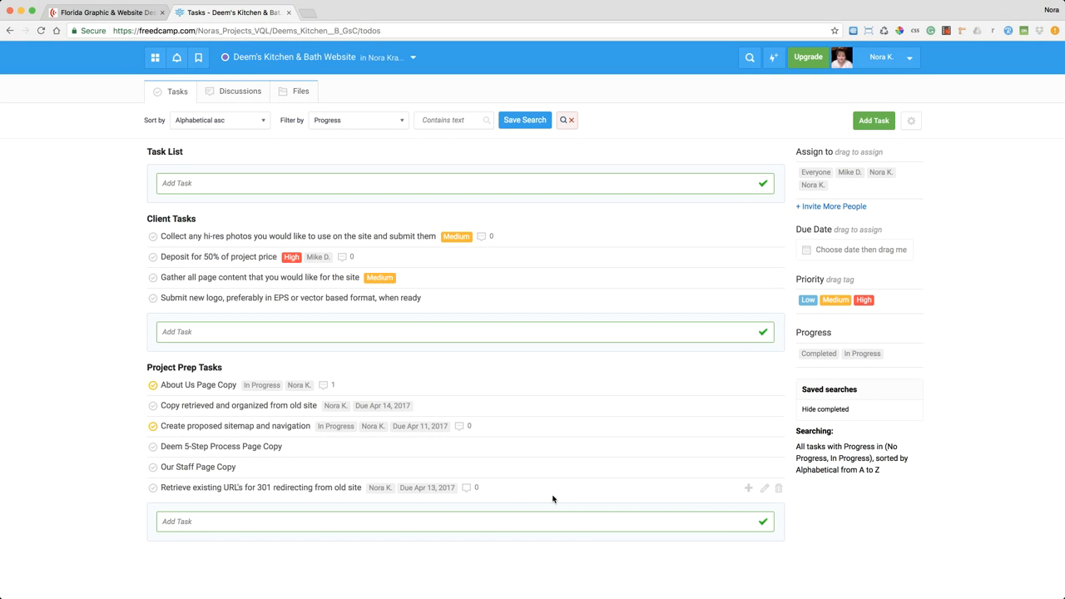
mouse_move(528, 487)
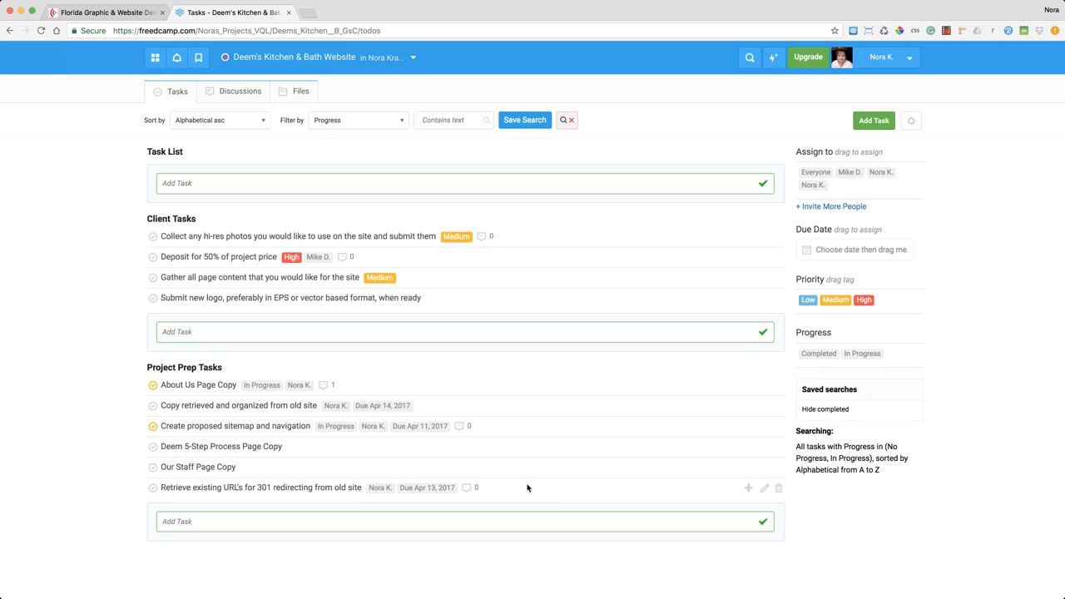
mouse_move(536, 486)
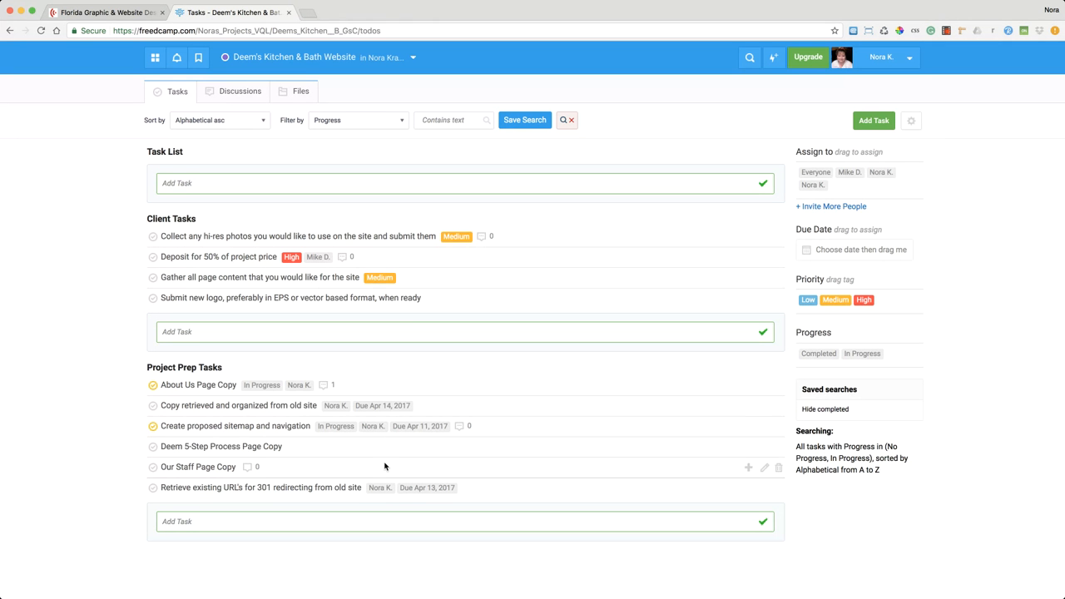
mouse_move(830, 528)
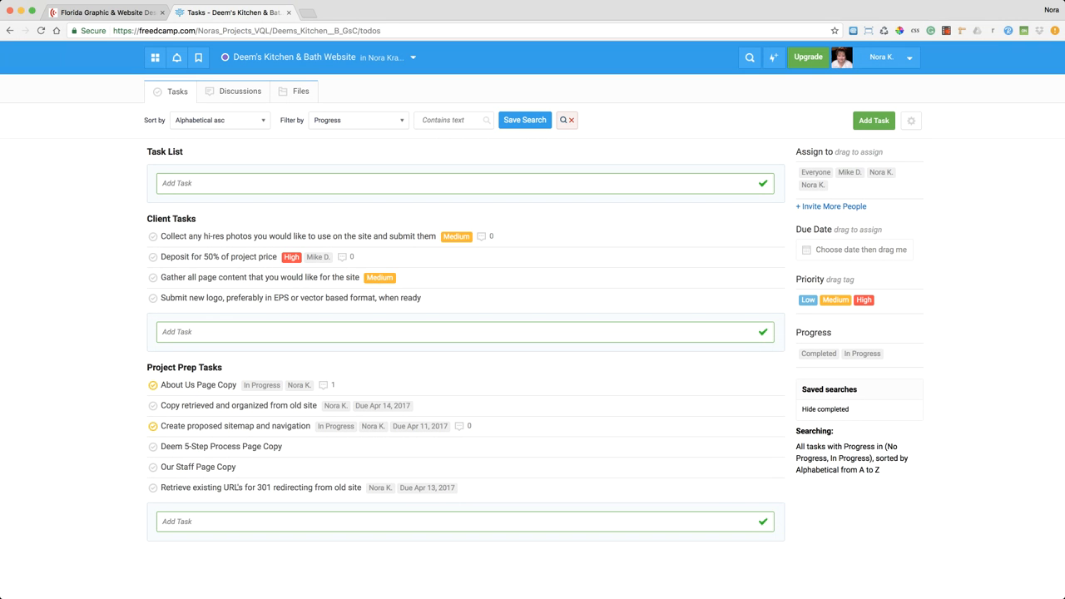
mouse_move(798, 455)
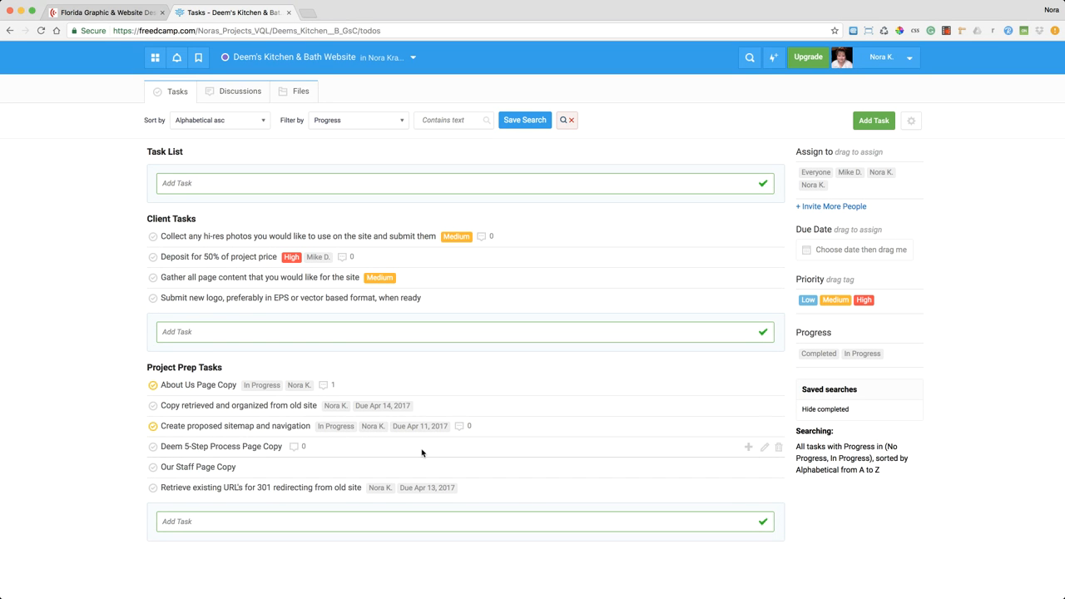
mouse_move(173, 240)
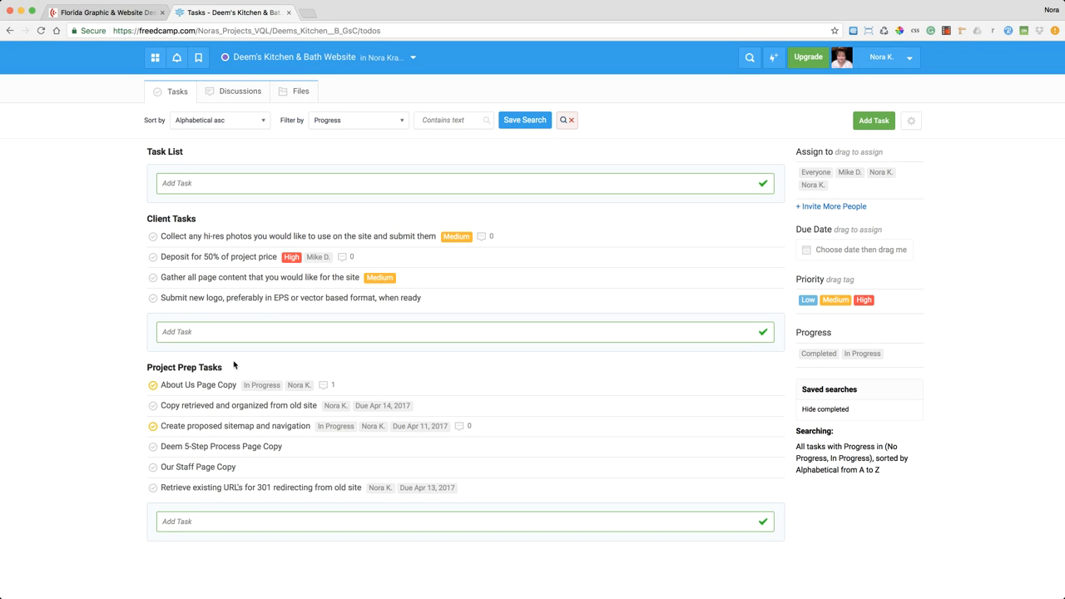
mouse_move(516, 446)
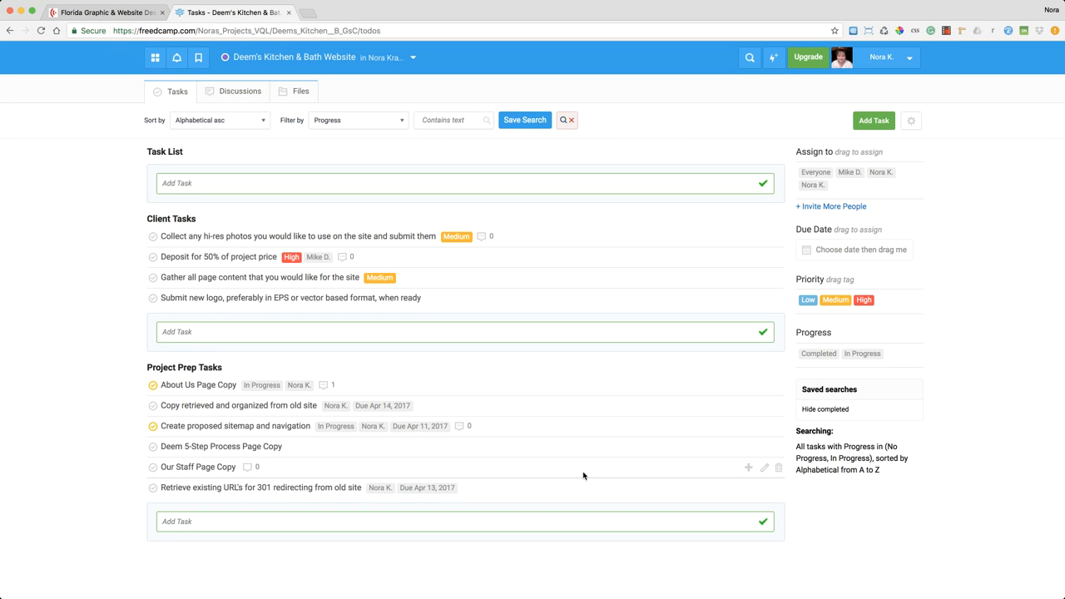
mouse_move(573, 429)
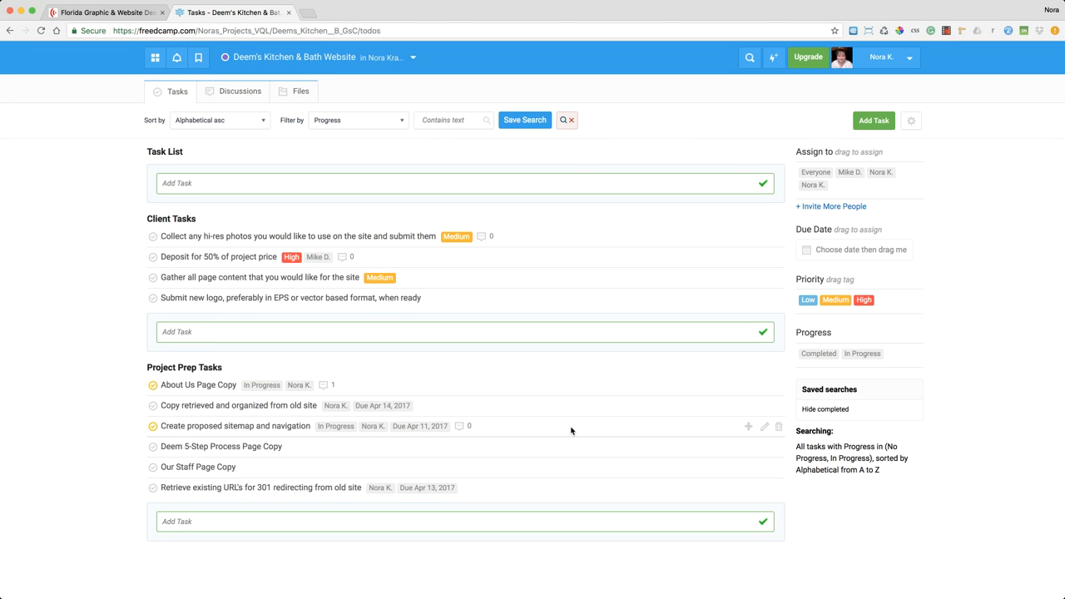
mouse_move(512, 408)
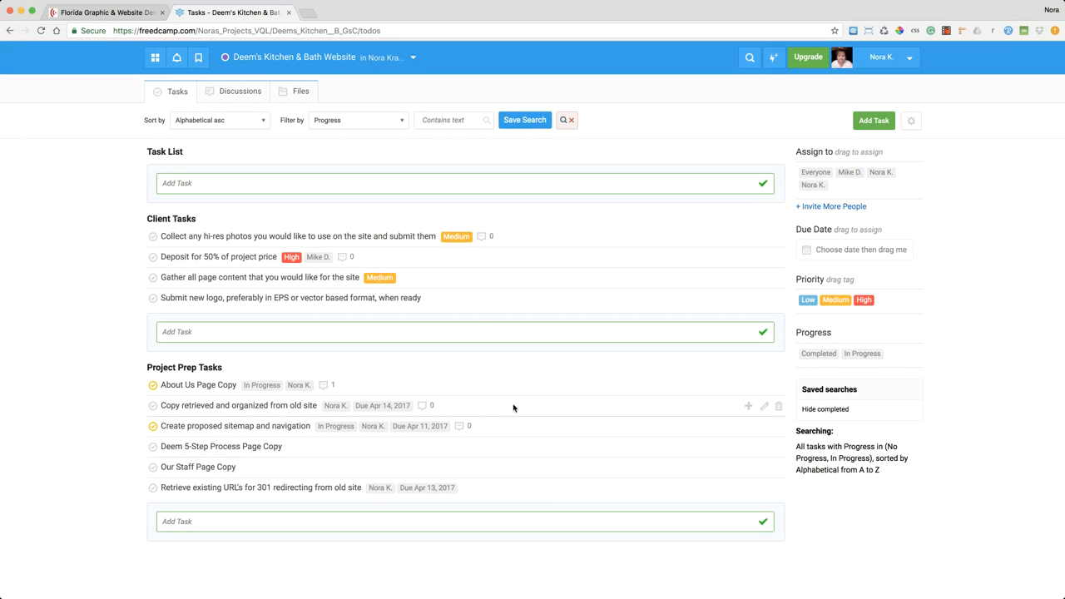
mouse_move(526, 426)
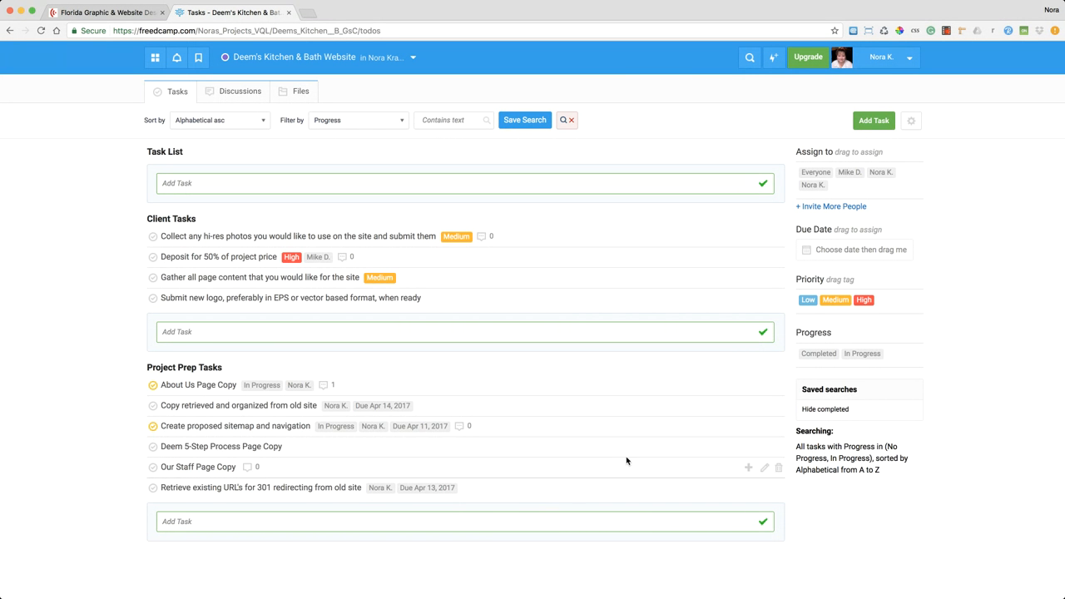
mouse_move(556, 235)
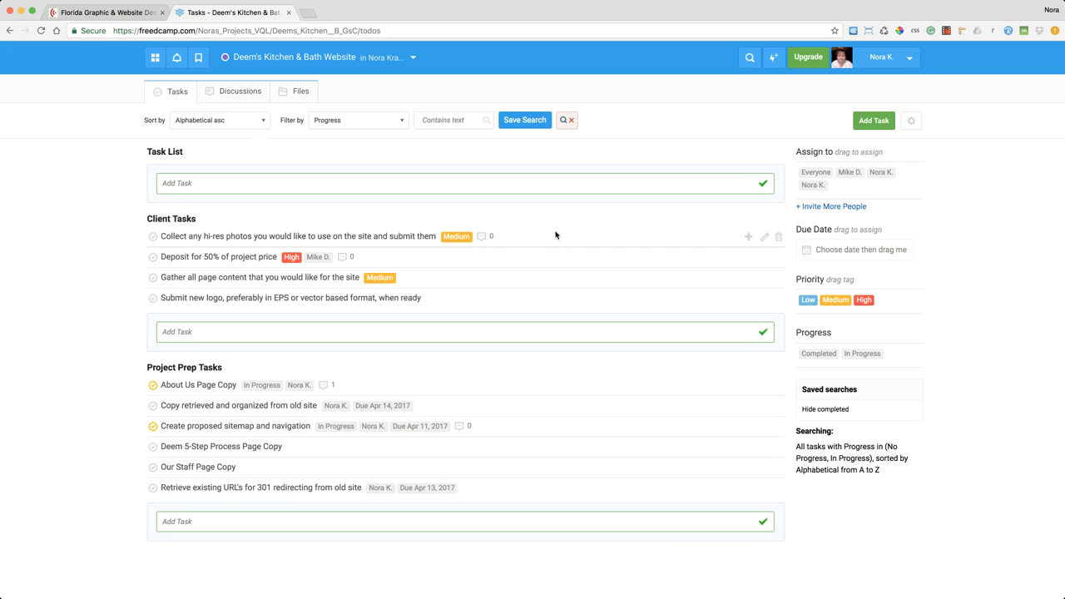
mouse_move(533, 265)
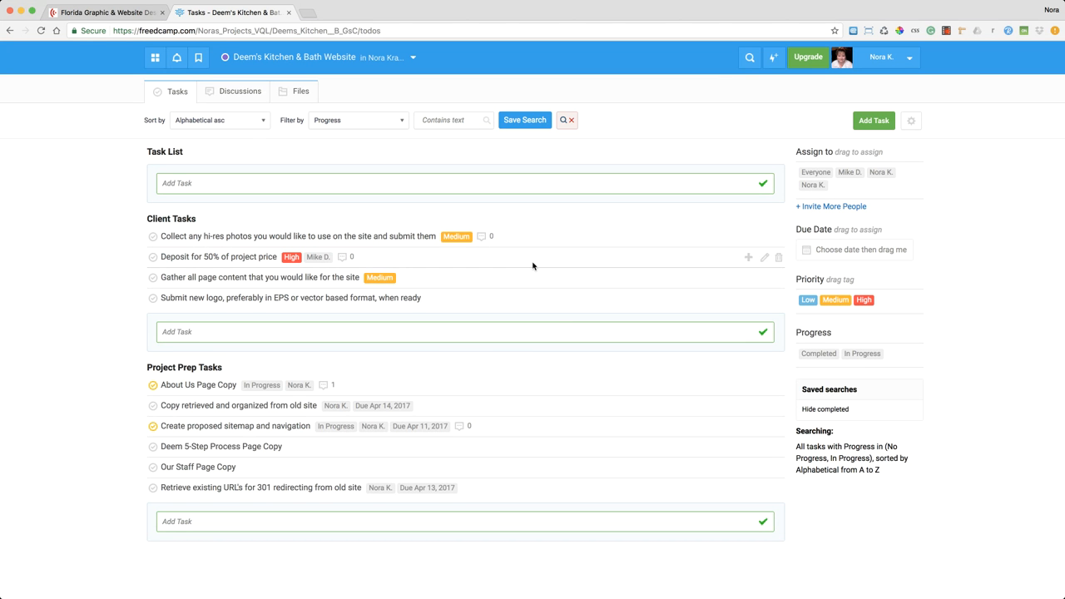
mouse_move(267, 168)
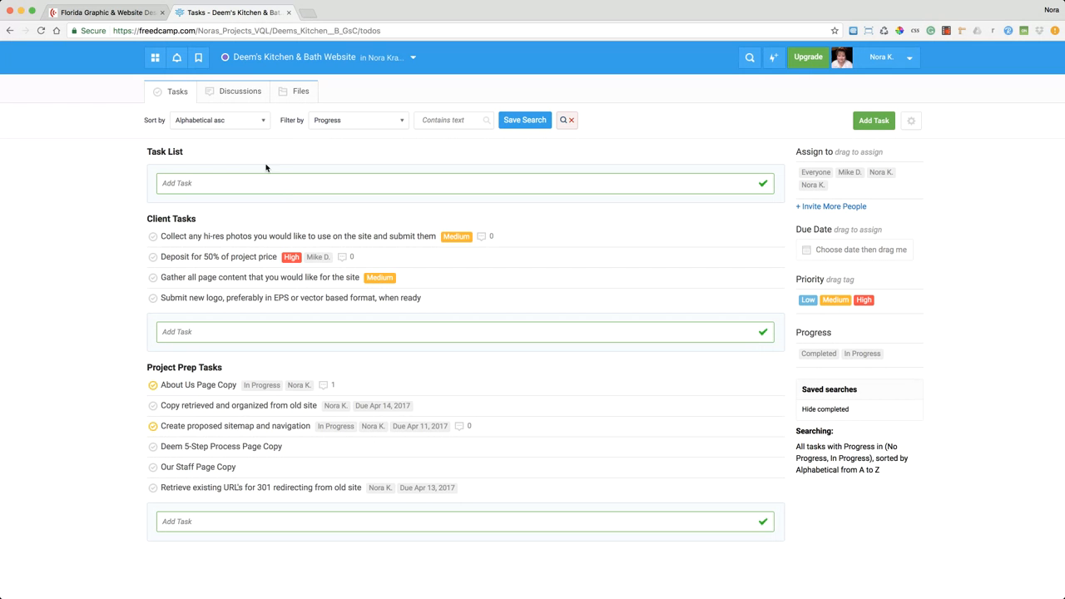
mouse_move(166, 236)
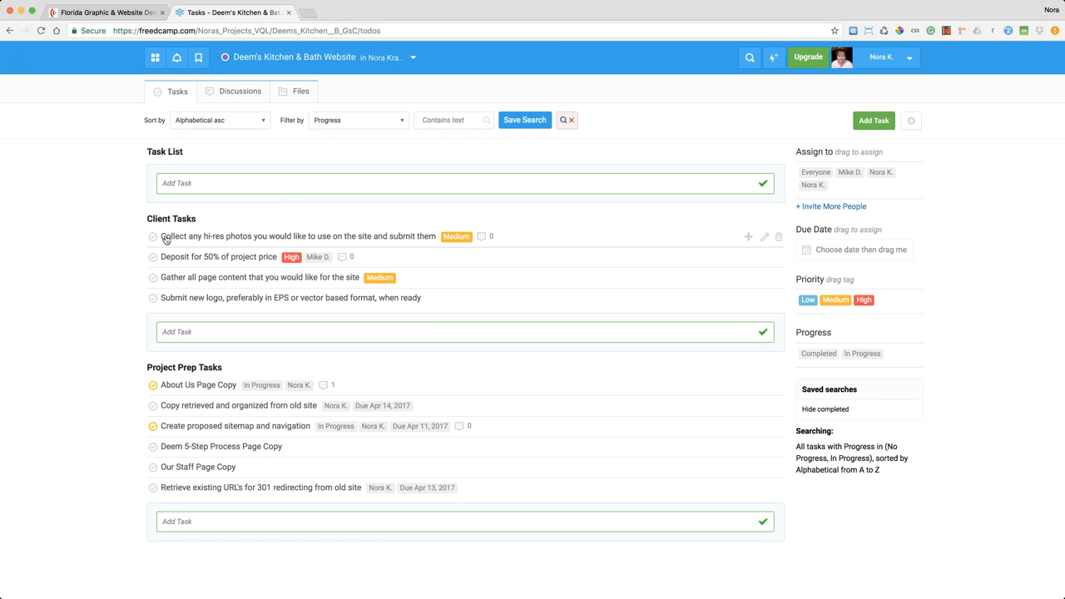
mouse_move(482, 240)
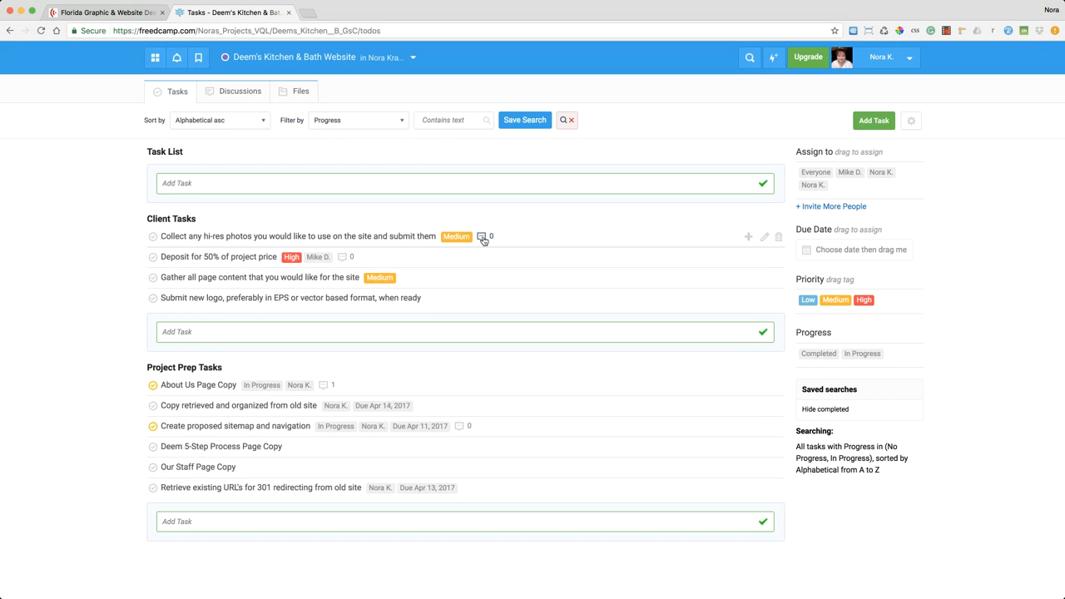
mouse_move(373, 243)
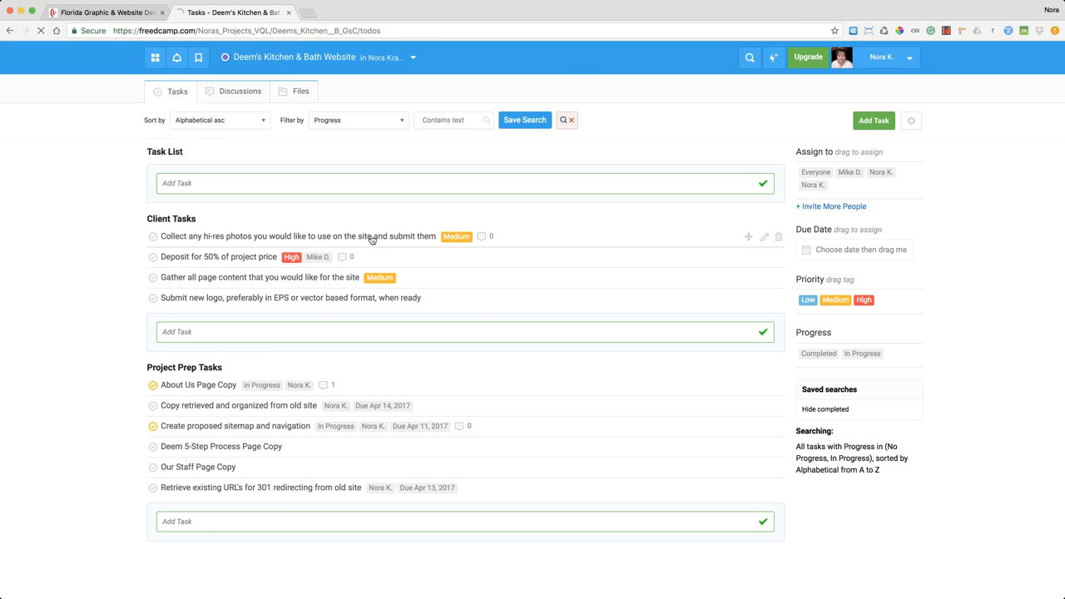
View the 'Collect any hi-res photos' task and place the cursor in its comment editor
click(297, 236)
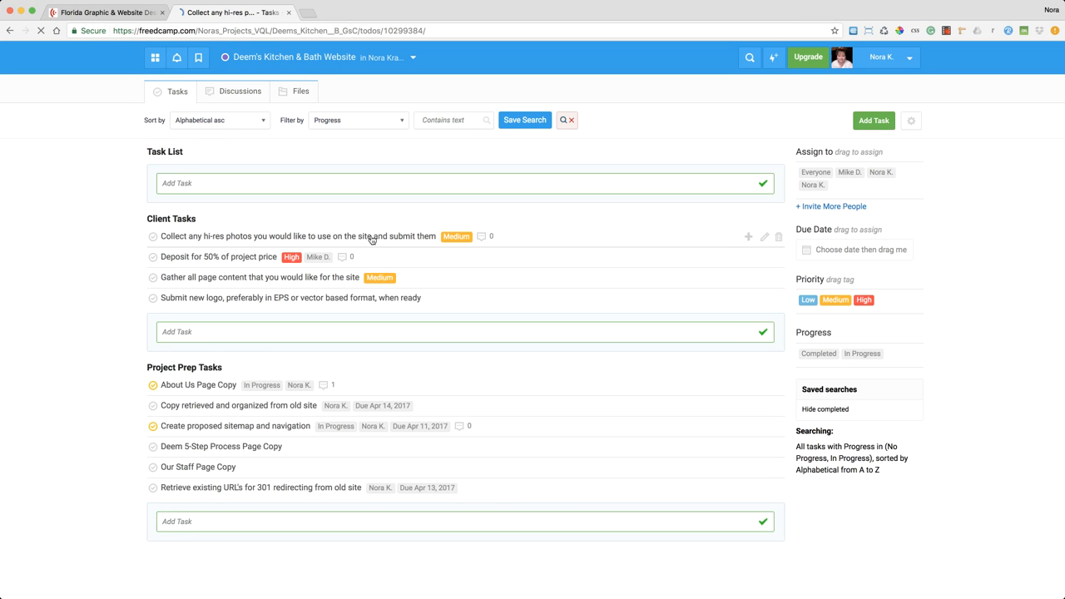
click(296, 236)
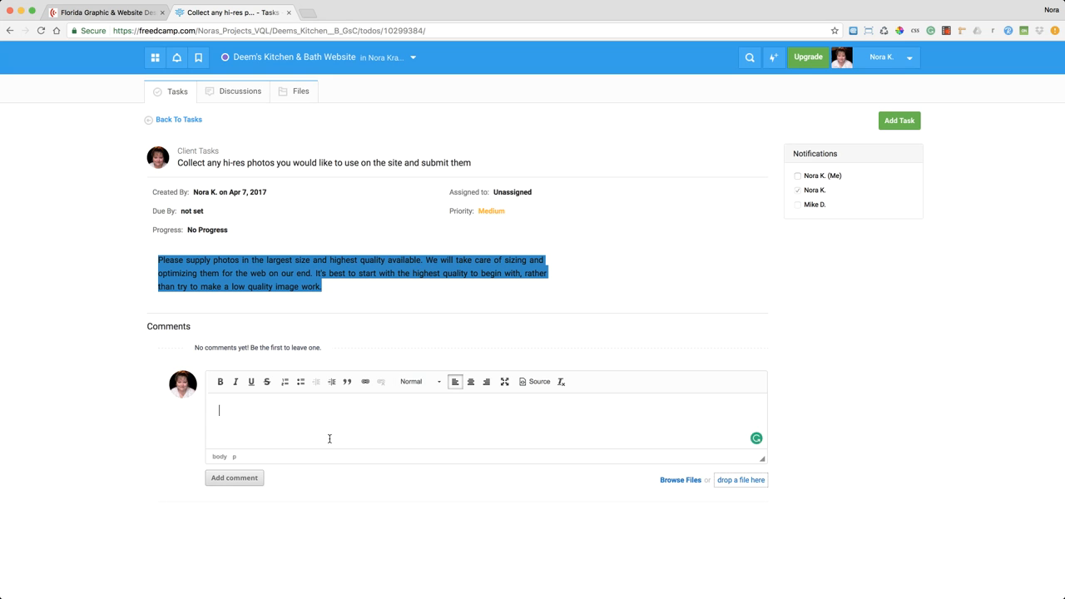
scroll(down, 3)
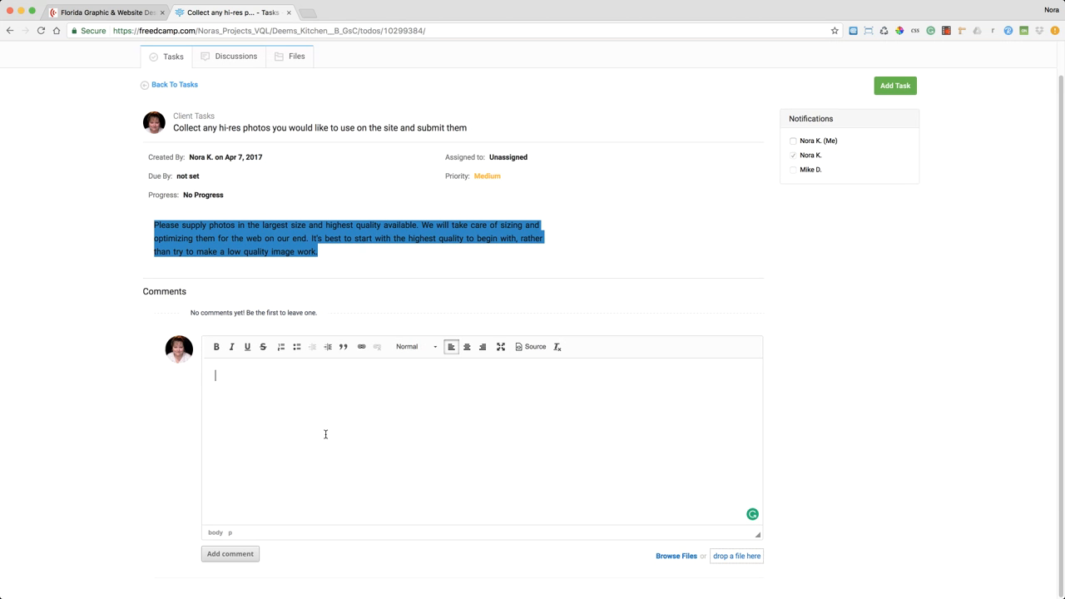
mouse_move(360, 426)
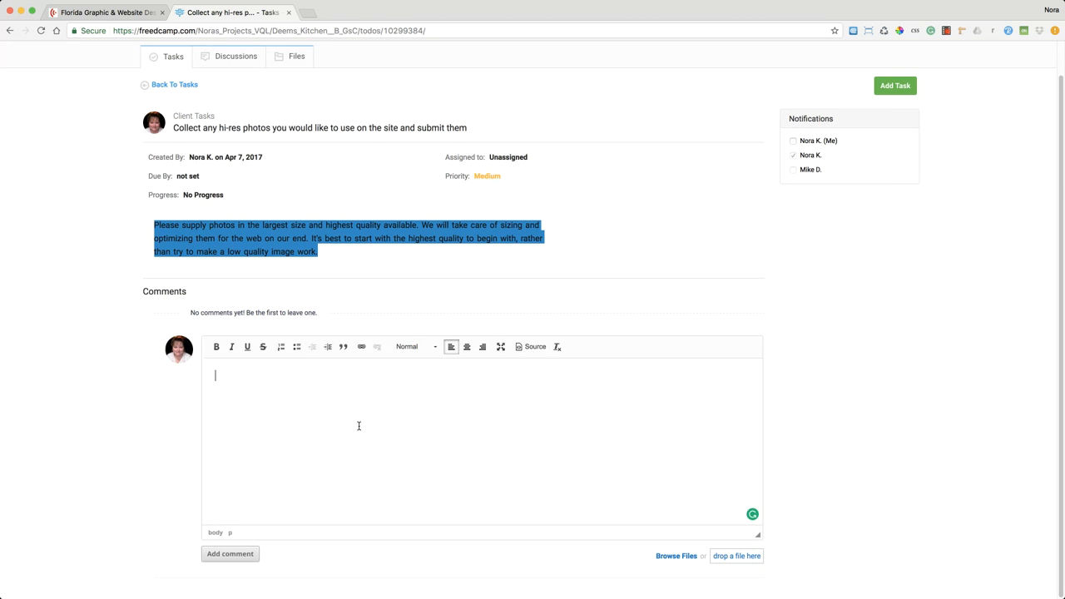
mouse_move(335, 401)
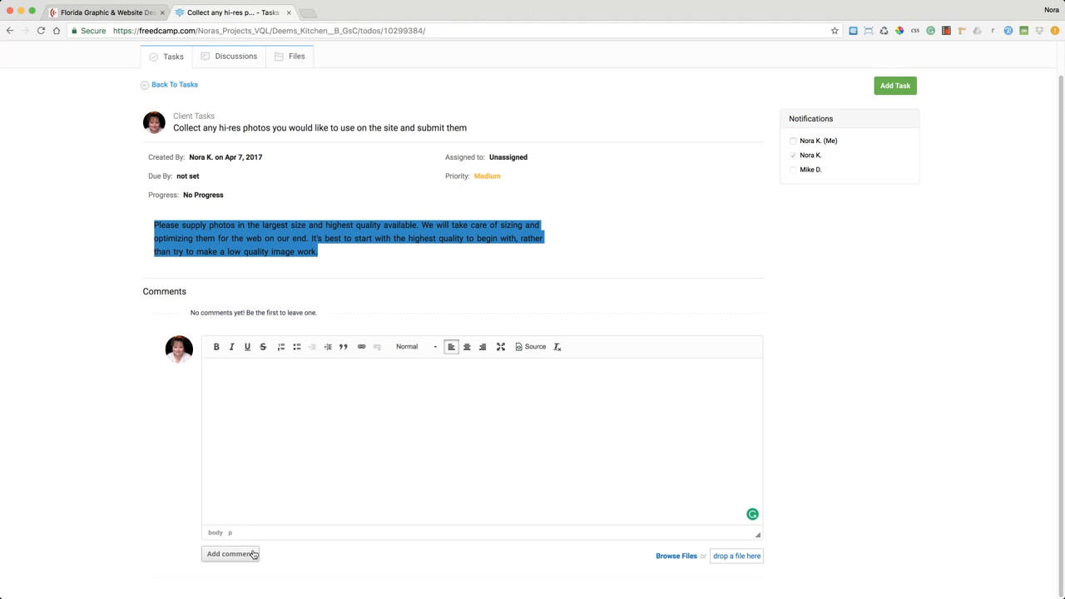
mouse_move(26, 352)
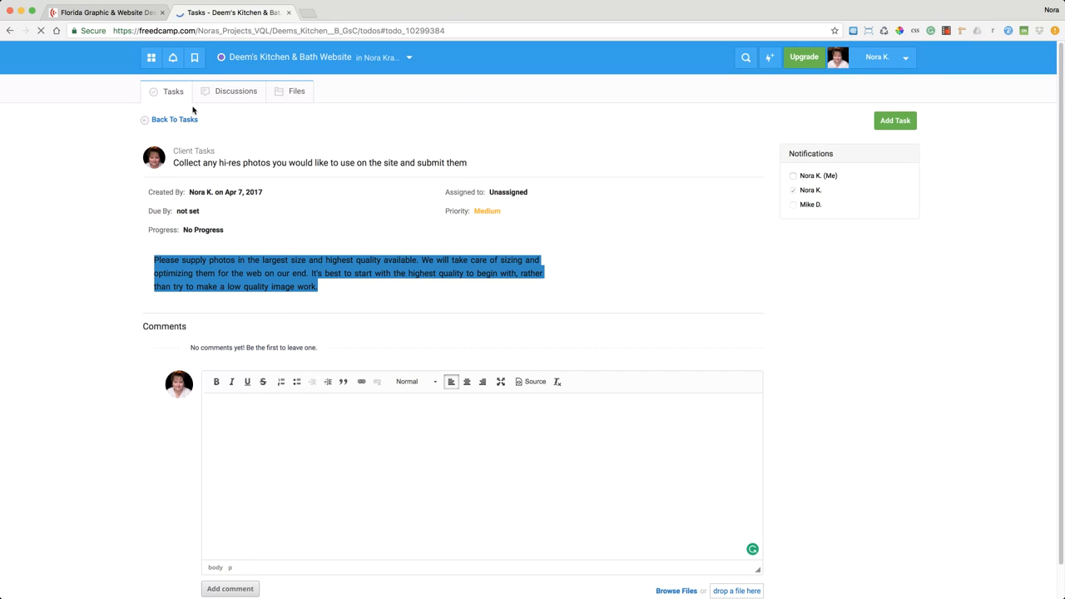
Return via Back To Tasks, reopen the hi-res photos task and focus the empty comment box
click(175, 120)
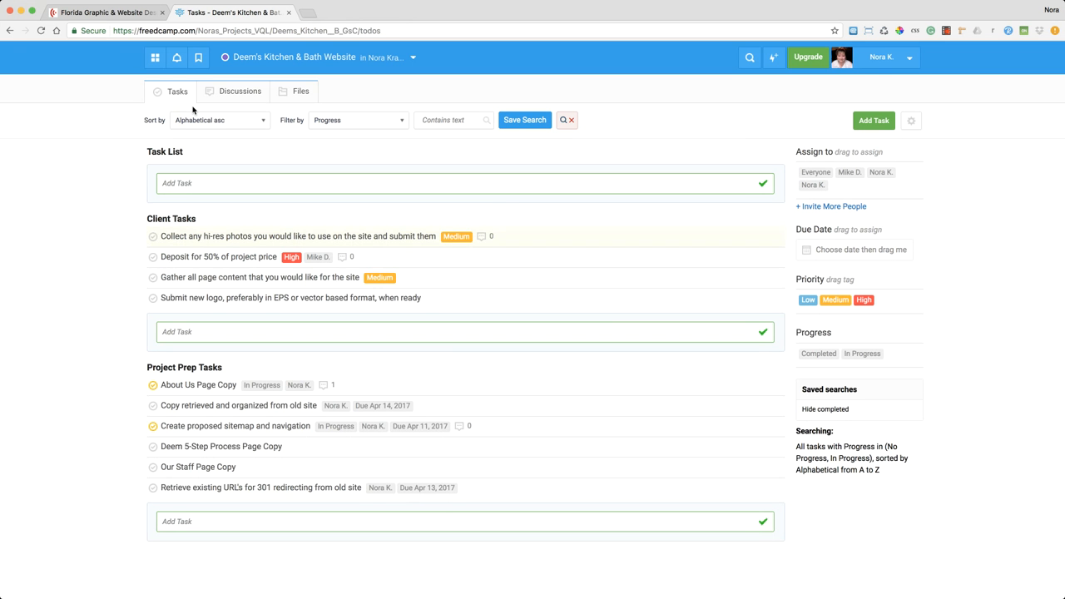
mouse_move(225, 236)
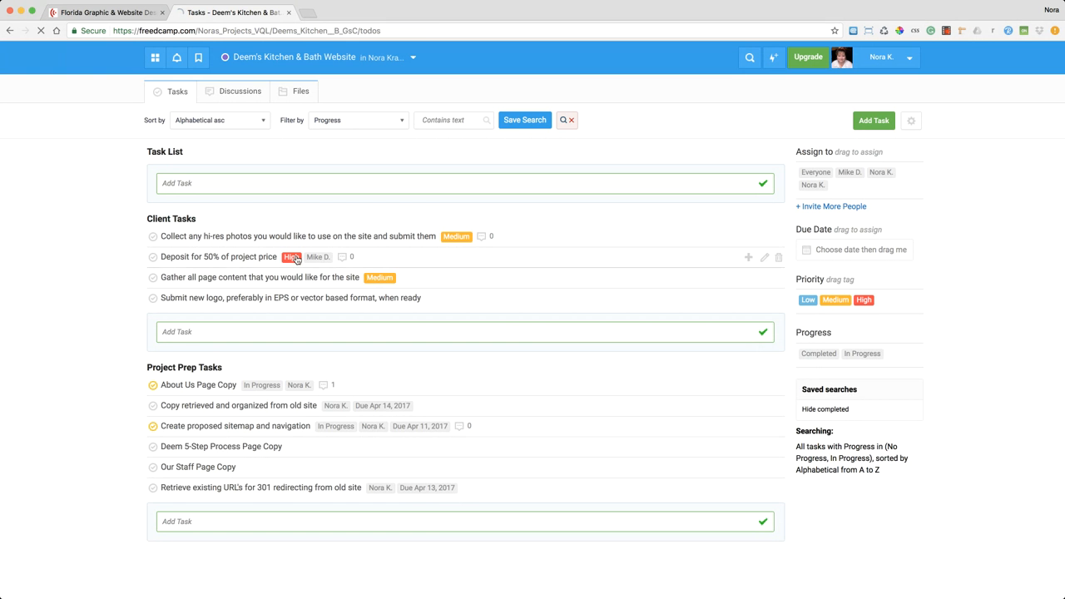
click(297, 236)
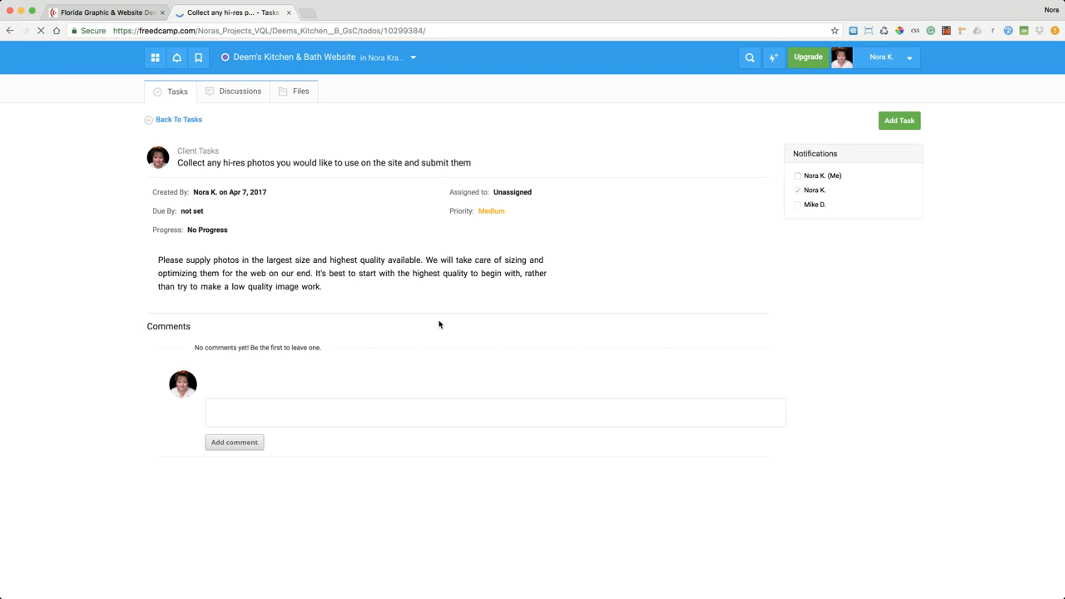
click(496, 413)
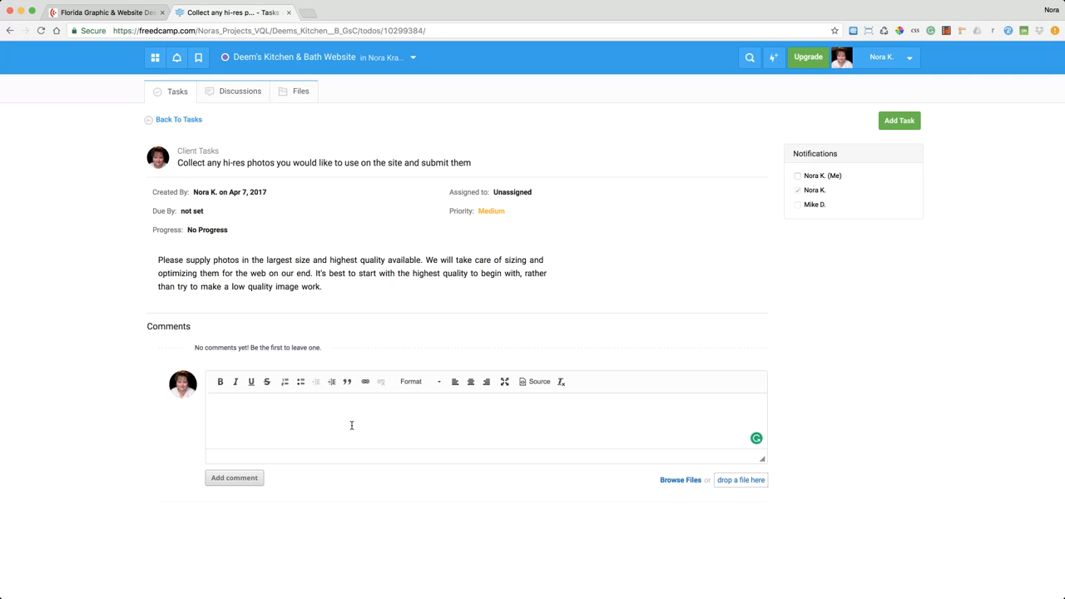
scroll(down, 3)
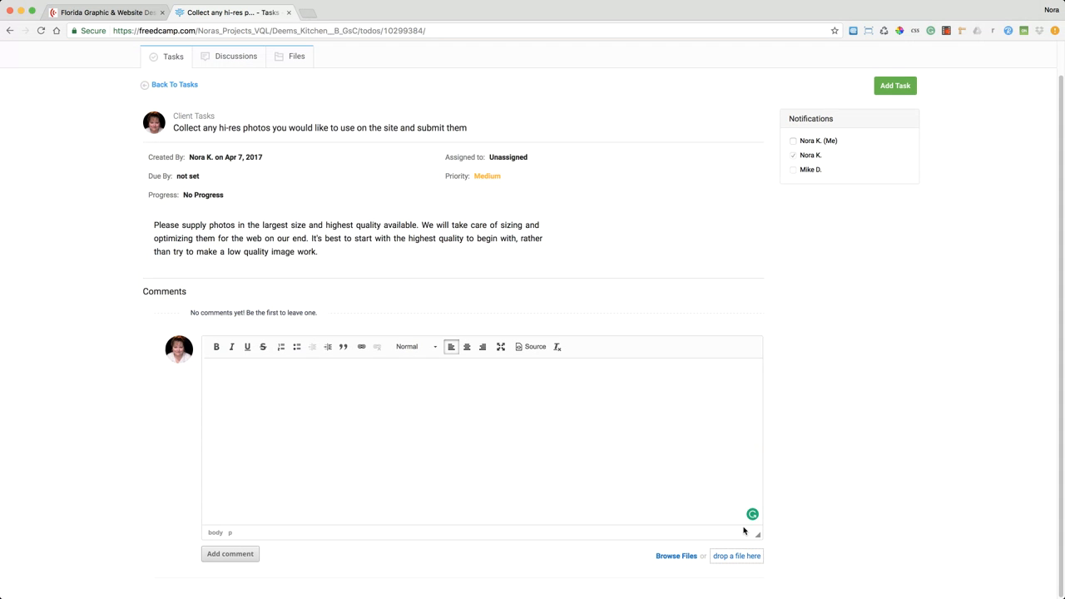
mouse_move(749, 562)
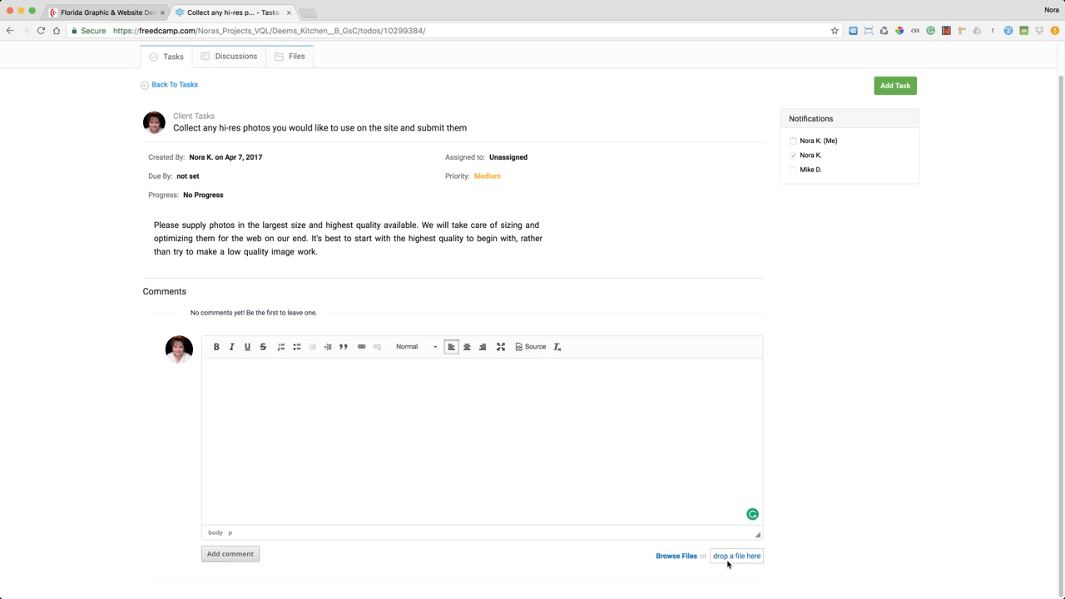
mouse_move(675, 556)
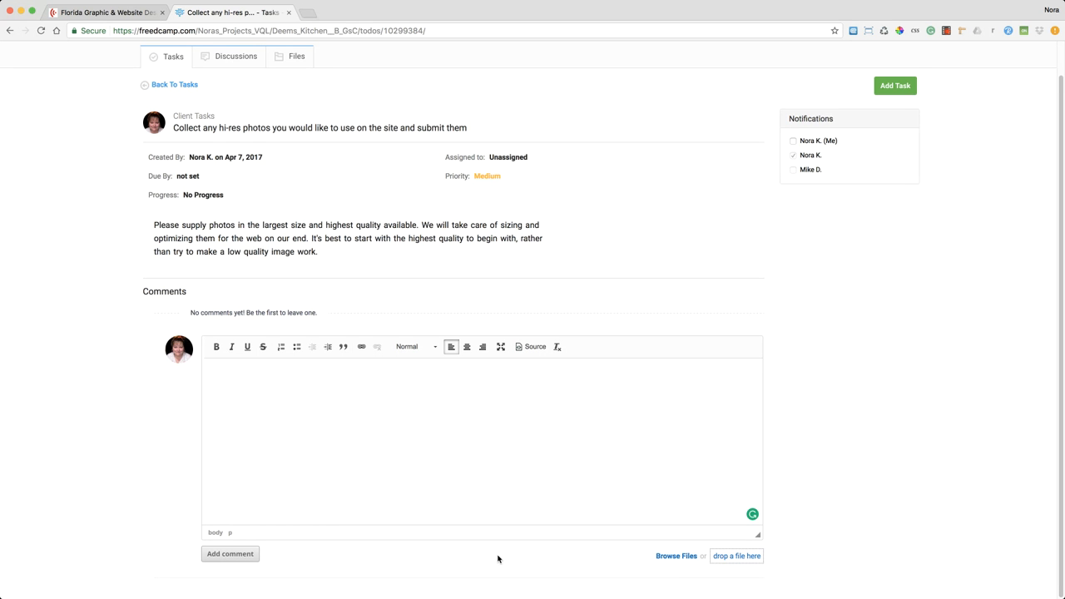
mouse_move(383, 175)
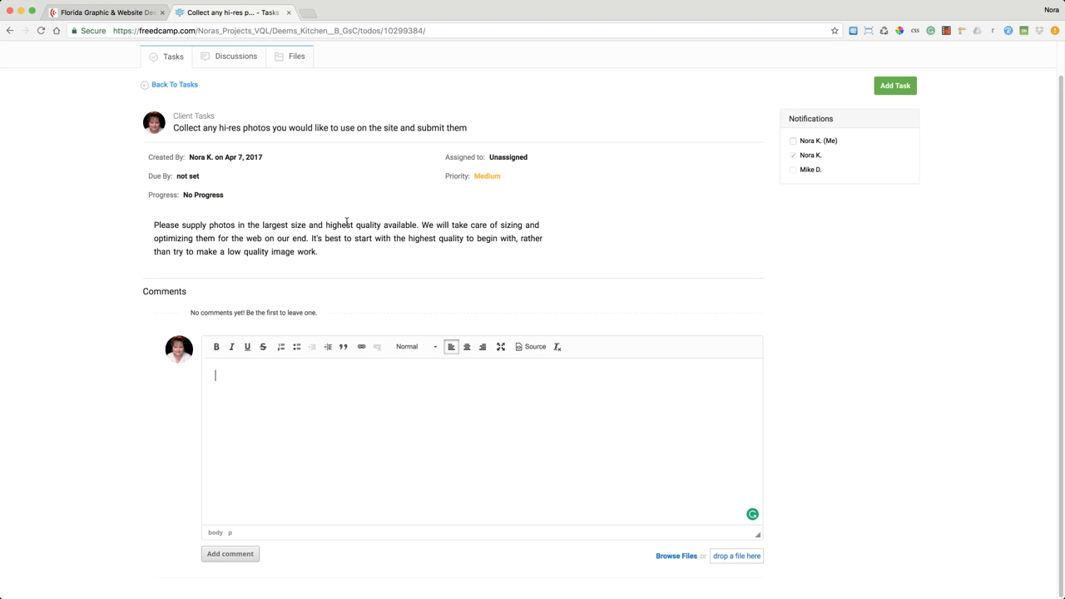
click(236, 56)
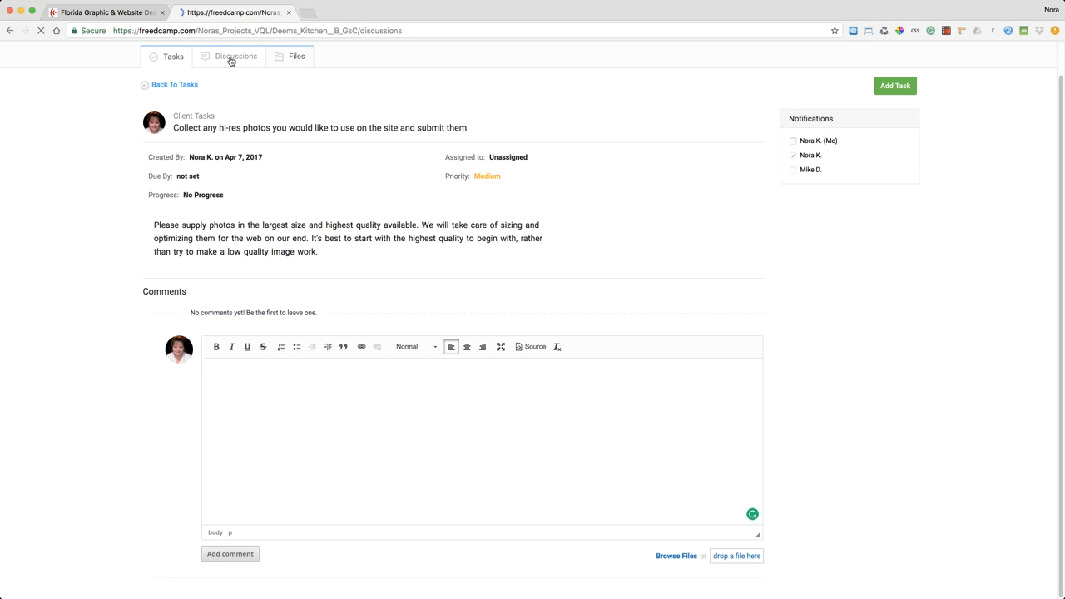
click(236, 57)
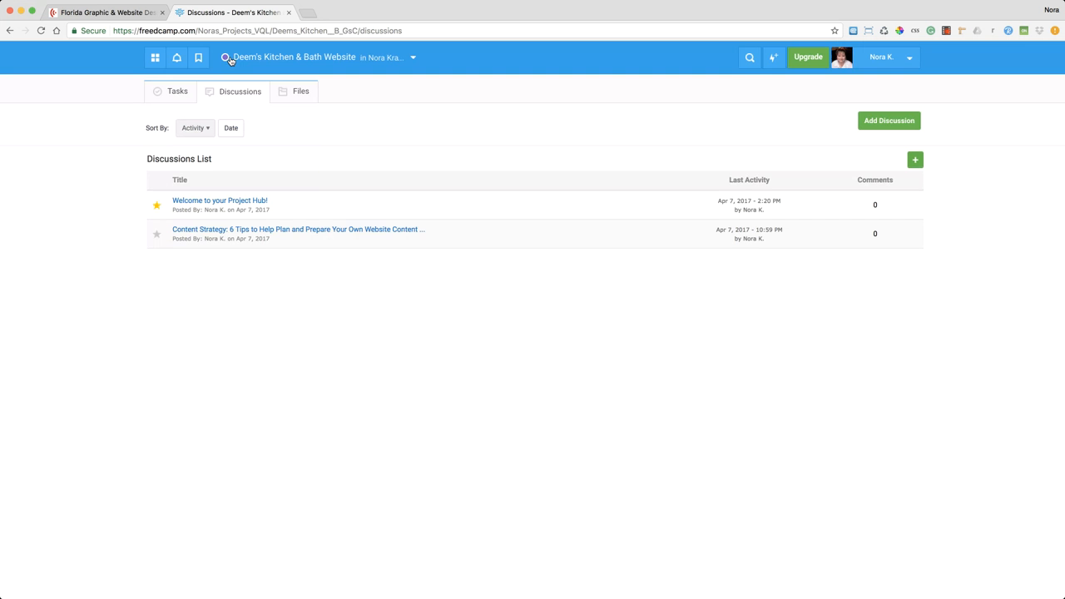
mouse_move(479, 416)
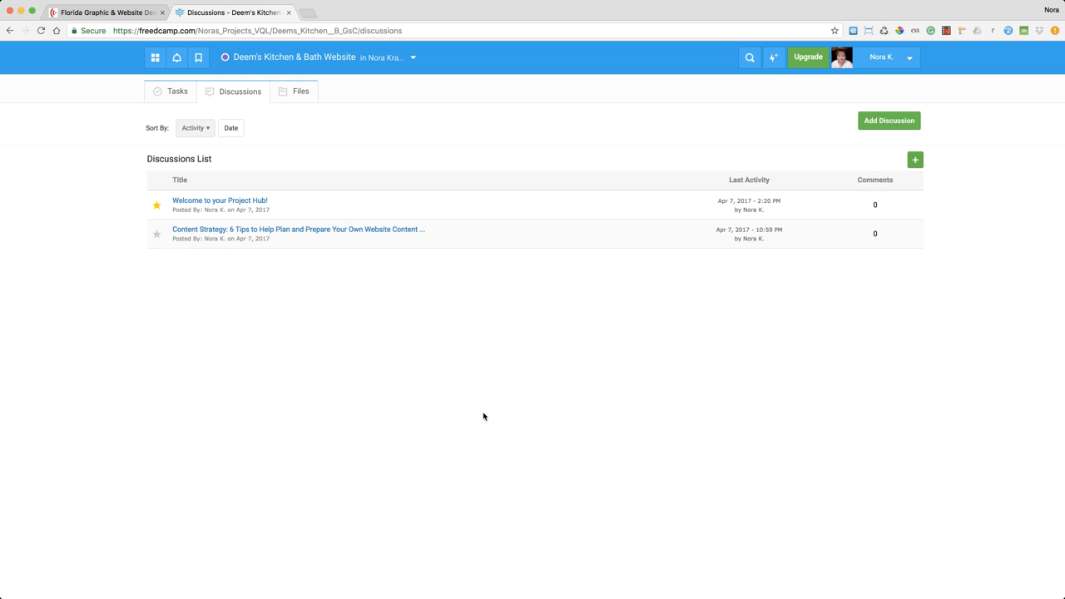
mouse_move(888, 120)
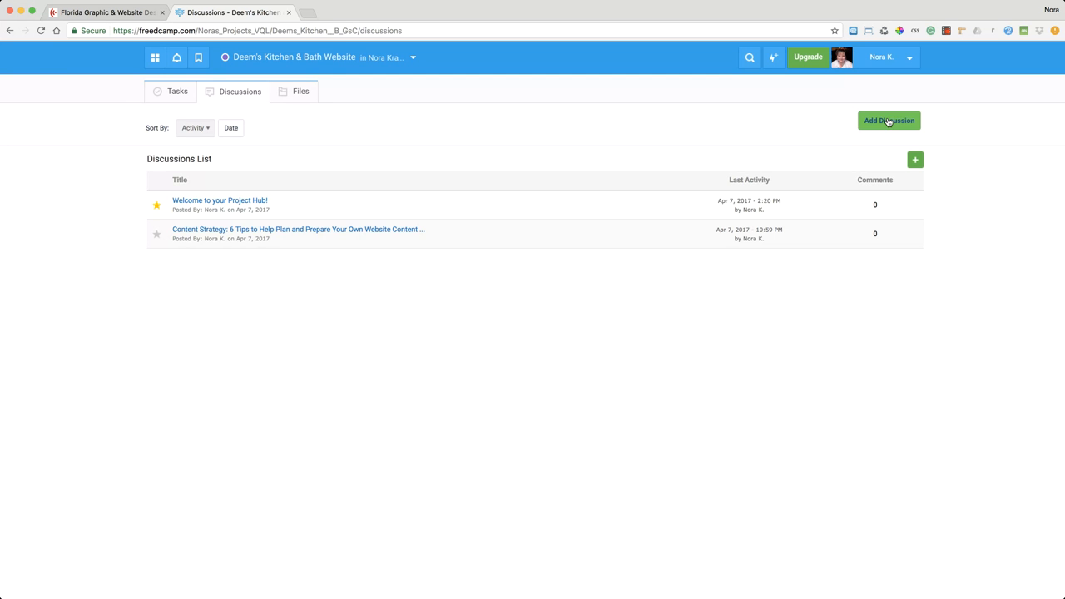
click(889, 120)
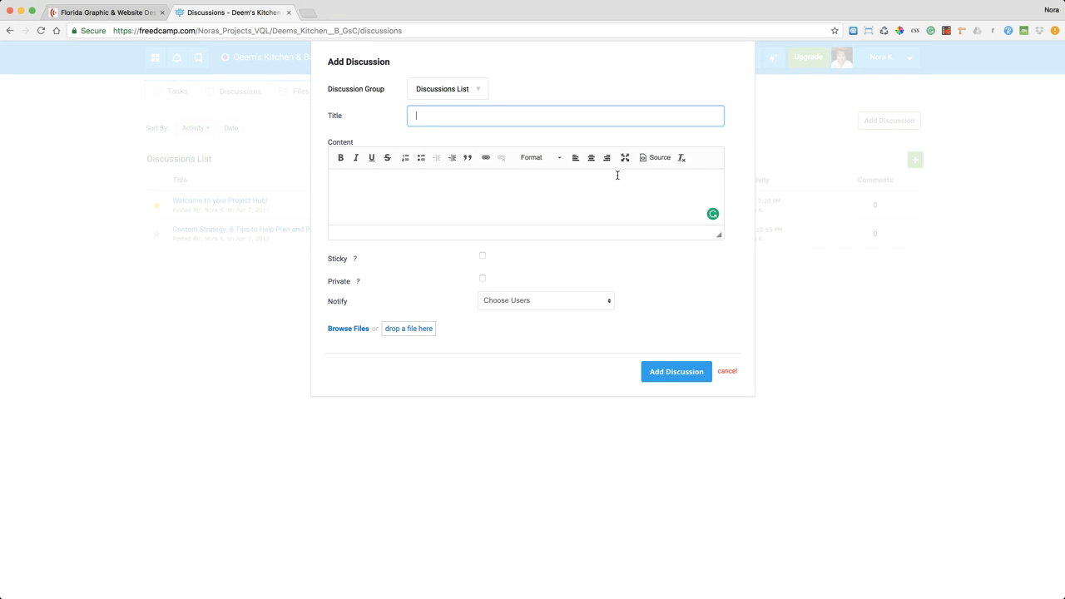
mouse_move(503, 176)
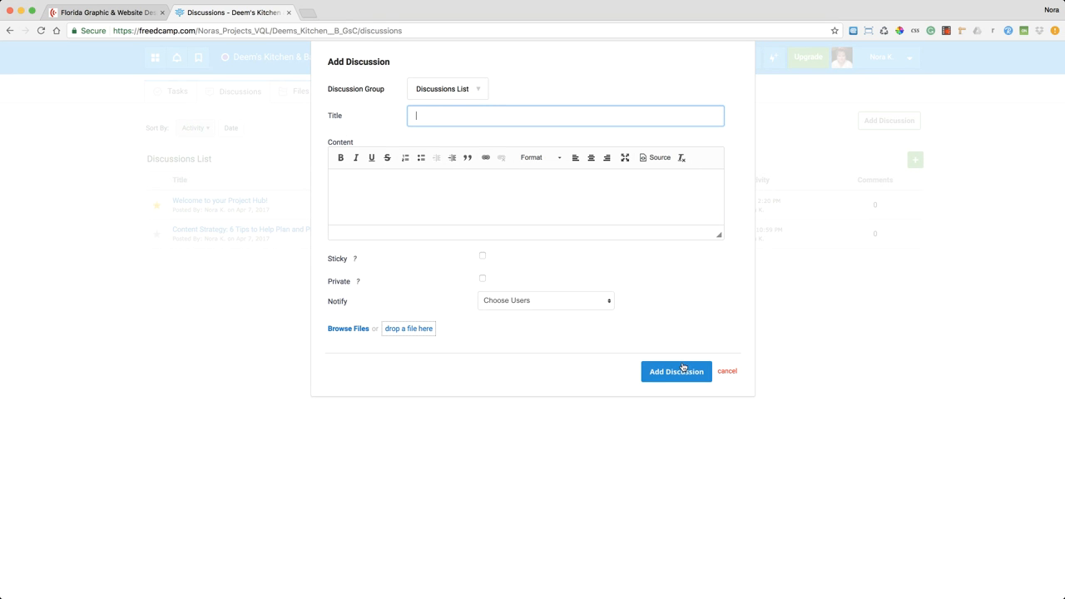
mouse_move(676, 268)
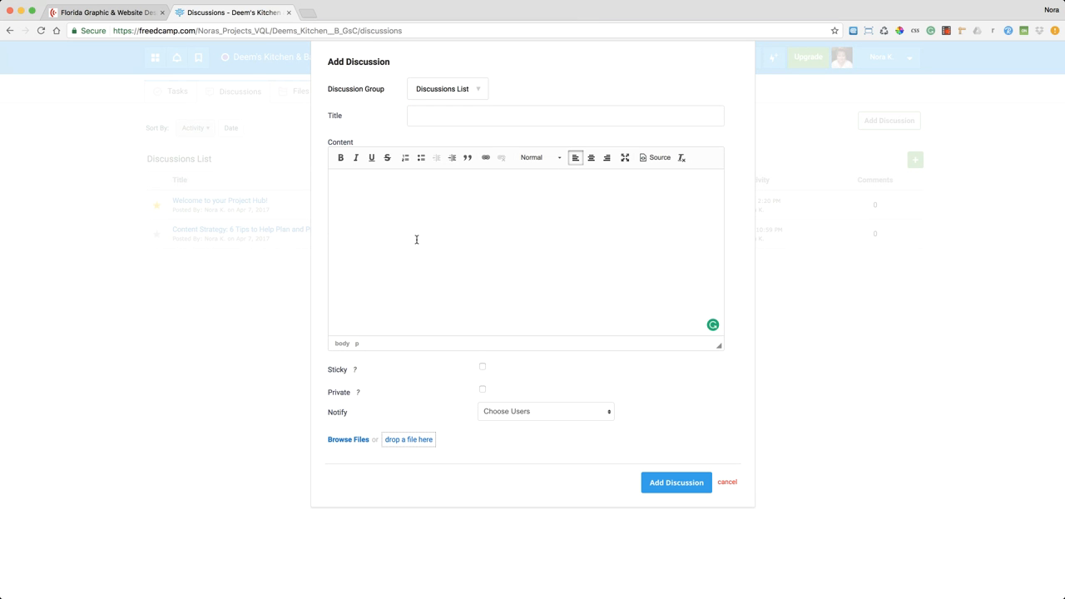
mouse_move(267, 439)
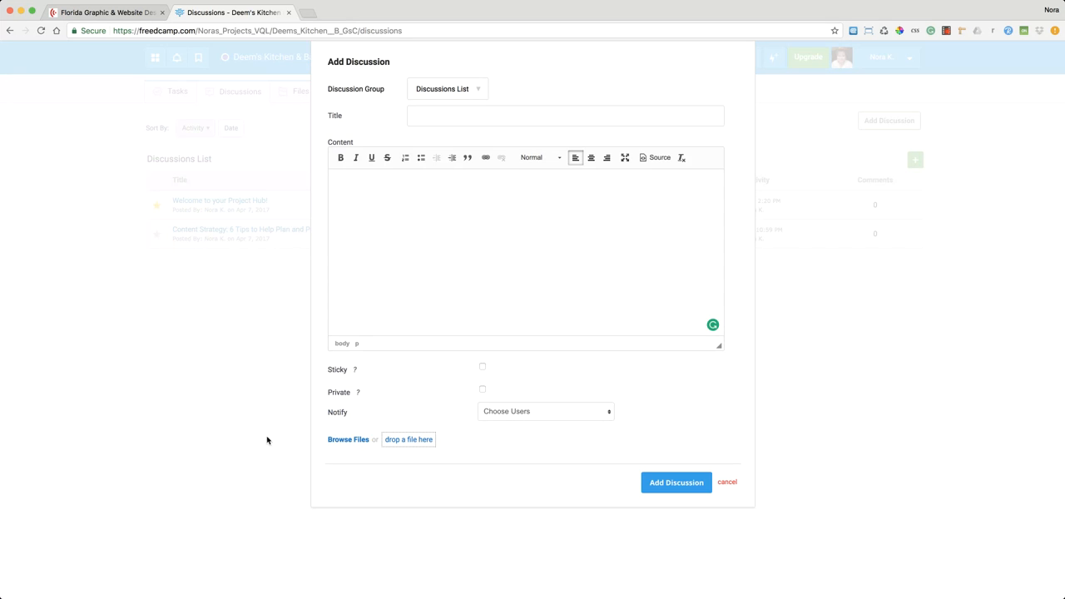
click(726, 482)
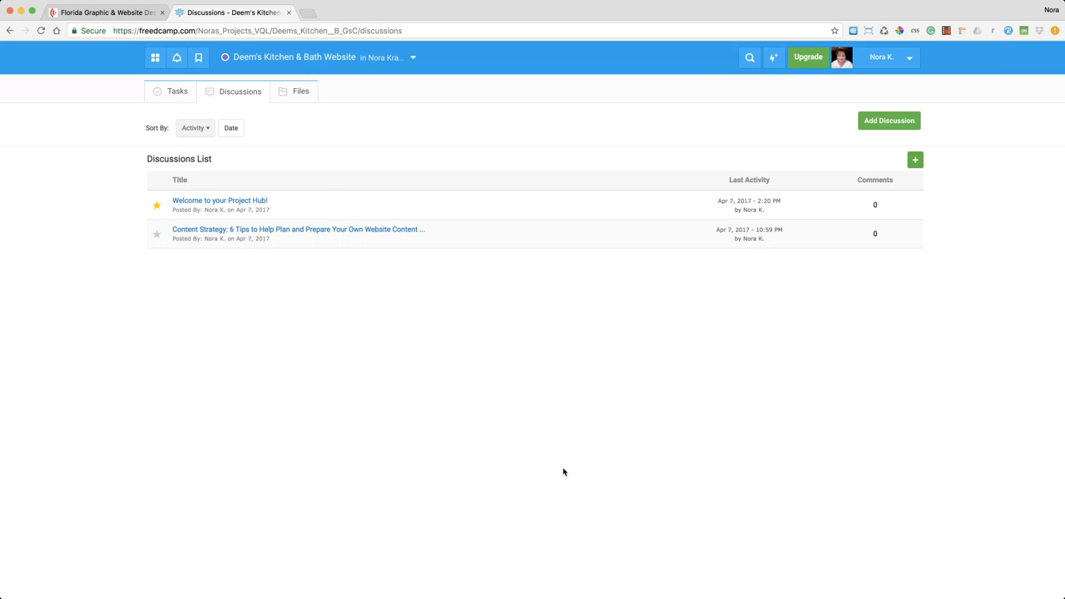
mouse_move(341, 230)
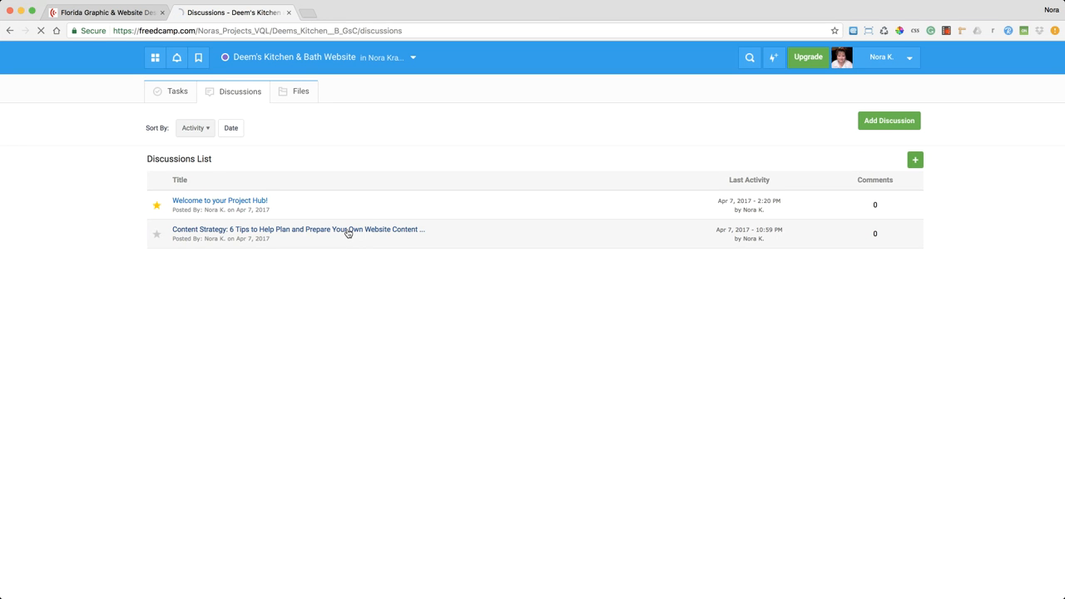
click(297, 230)
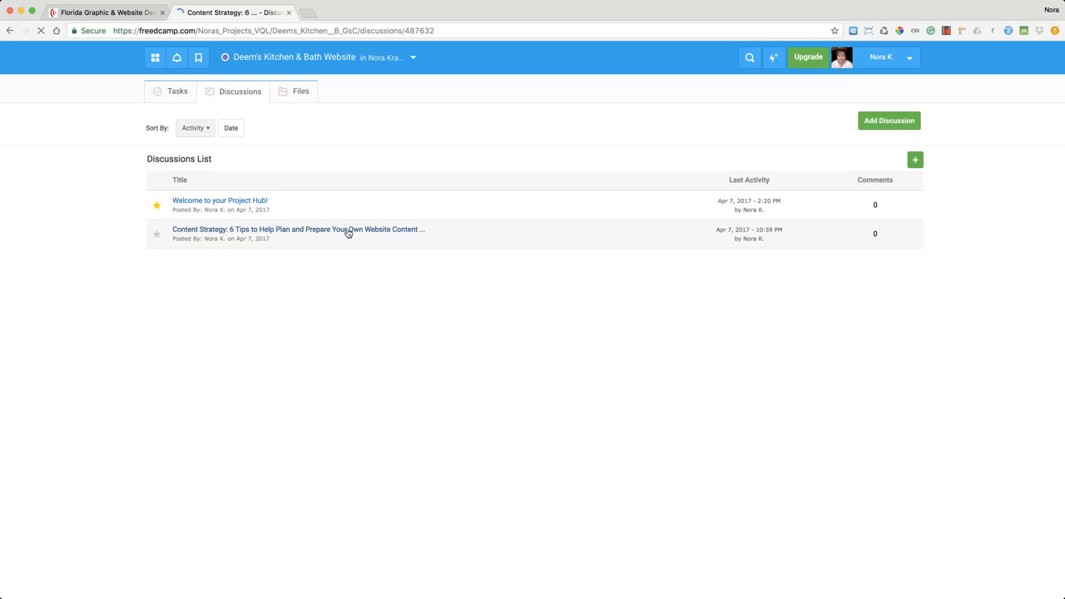
click(297, 230)
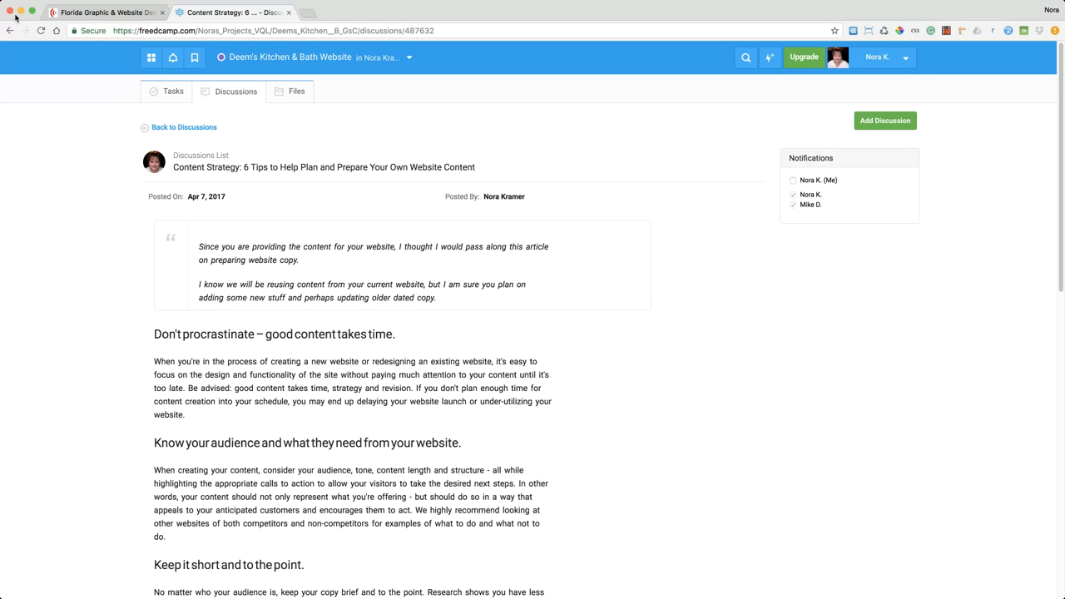
click(184, 126)
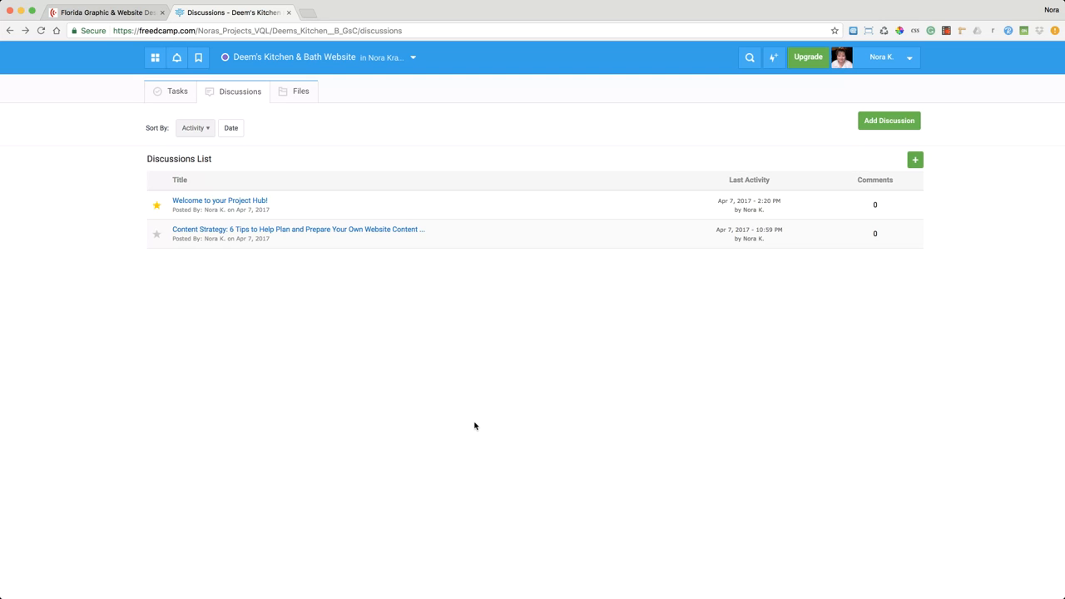
mouse_move(325, 260)
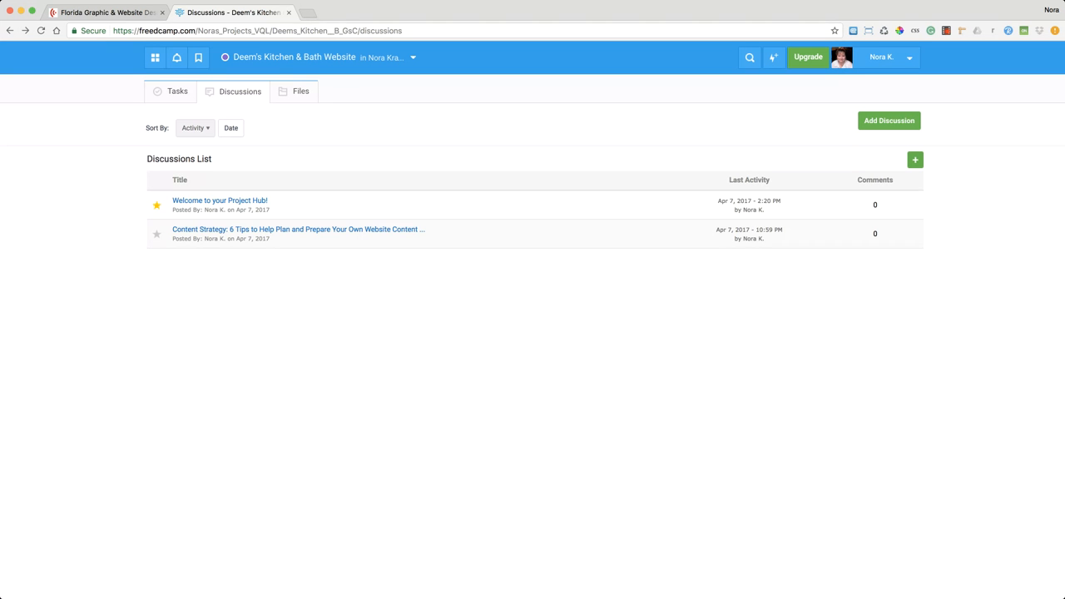
mouse_move(576, 436)
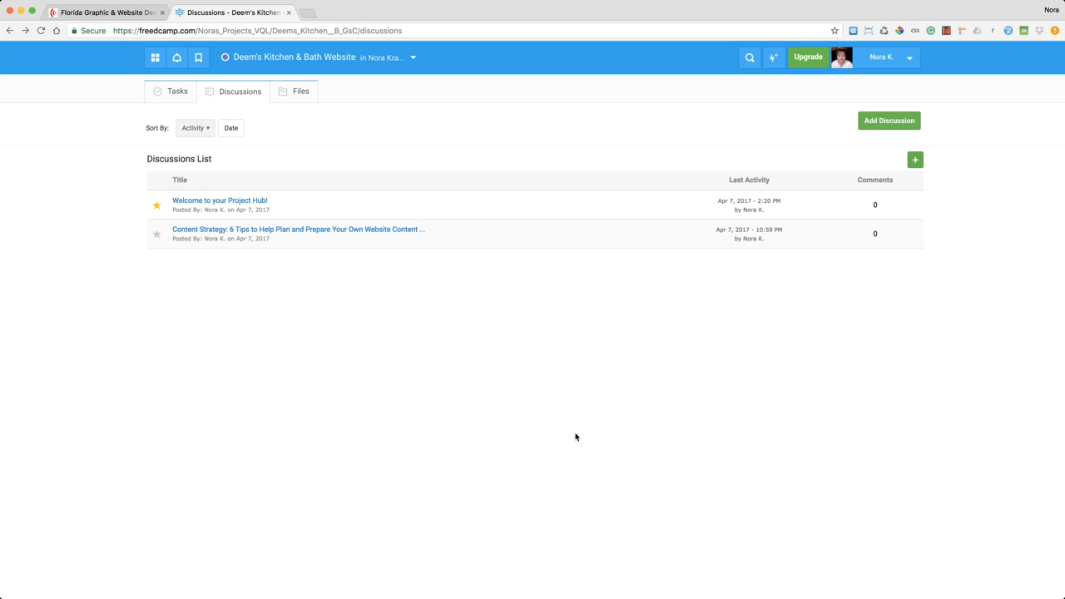
mouse_move(296, 93)
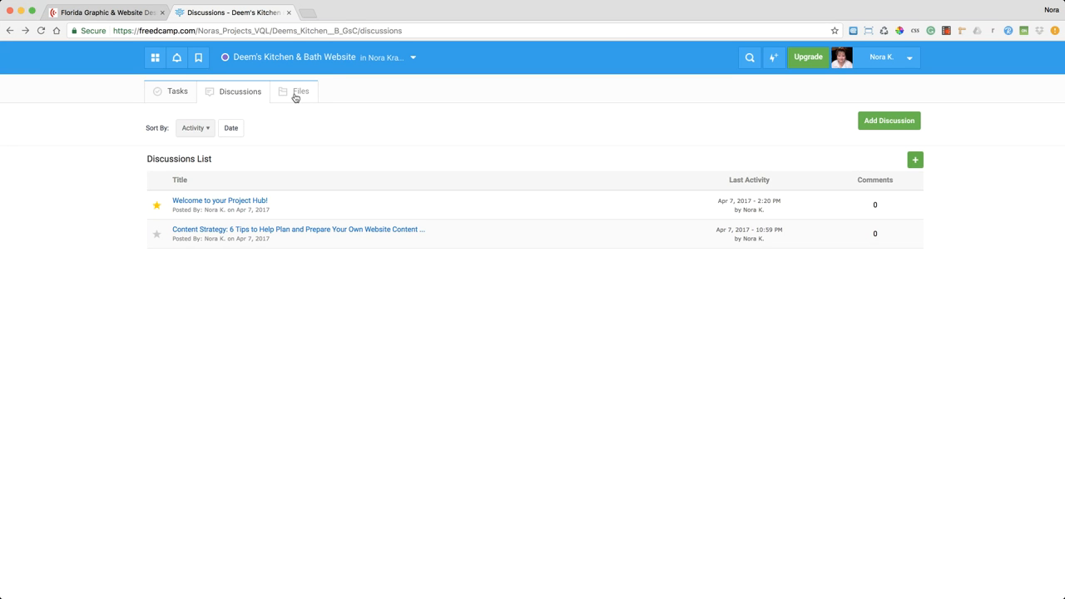
Show the project's Files area with its three customer and paperwork folders
click(300, 91)
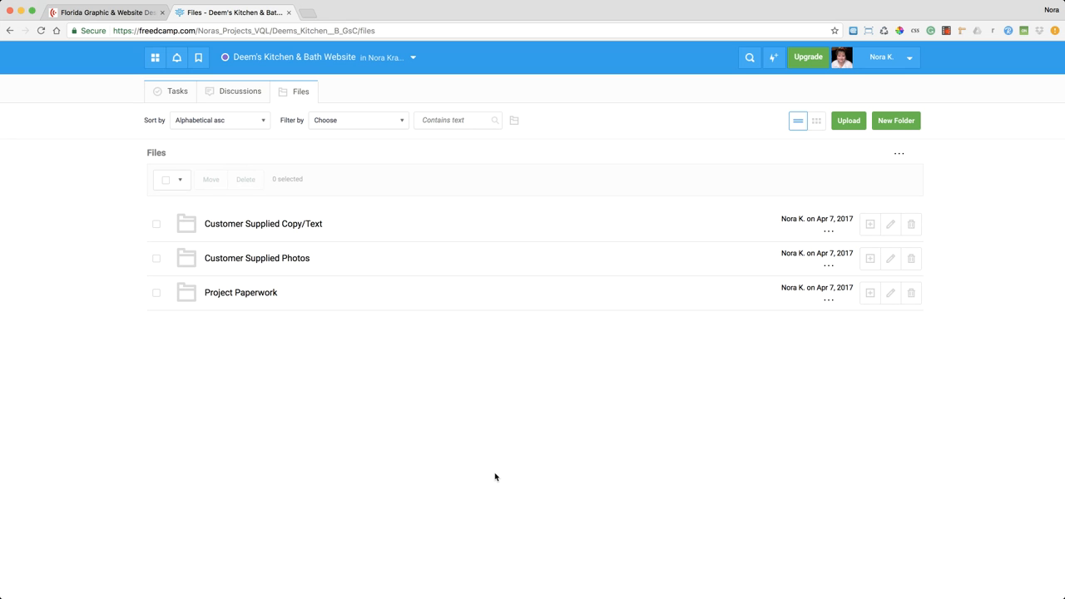
mouse_move(263, 223)
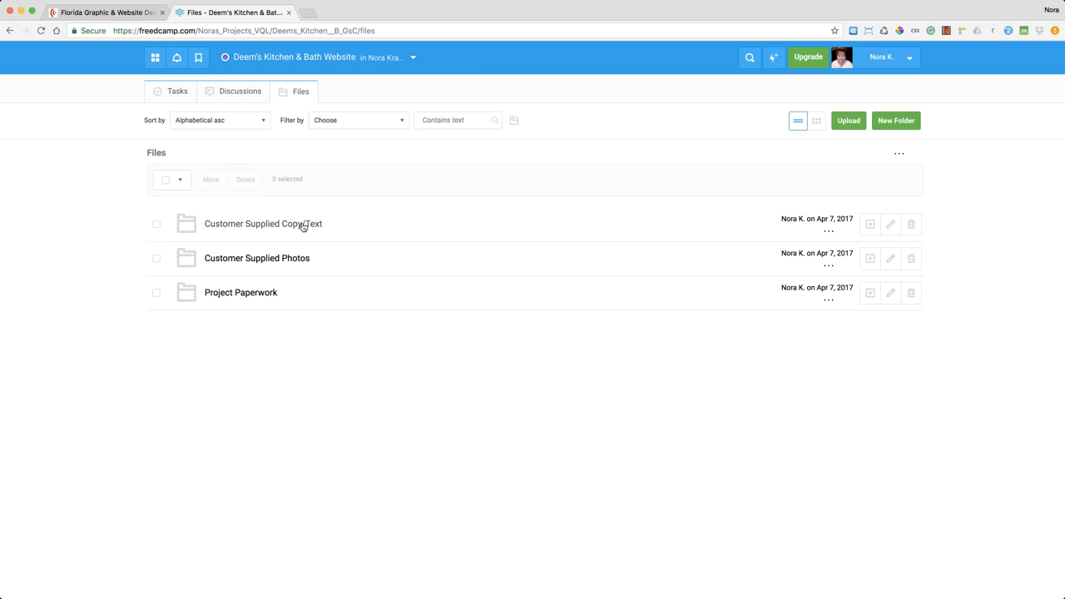
mouse_move(474, 453)
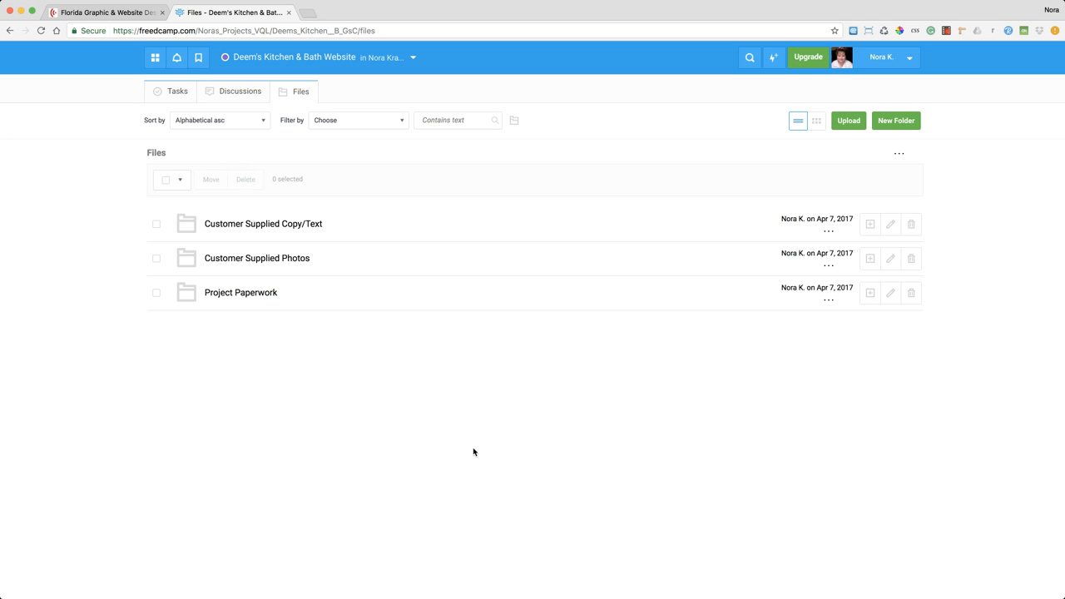
mouse_move(257, 258)
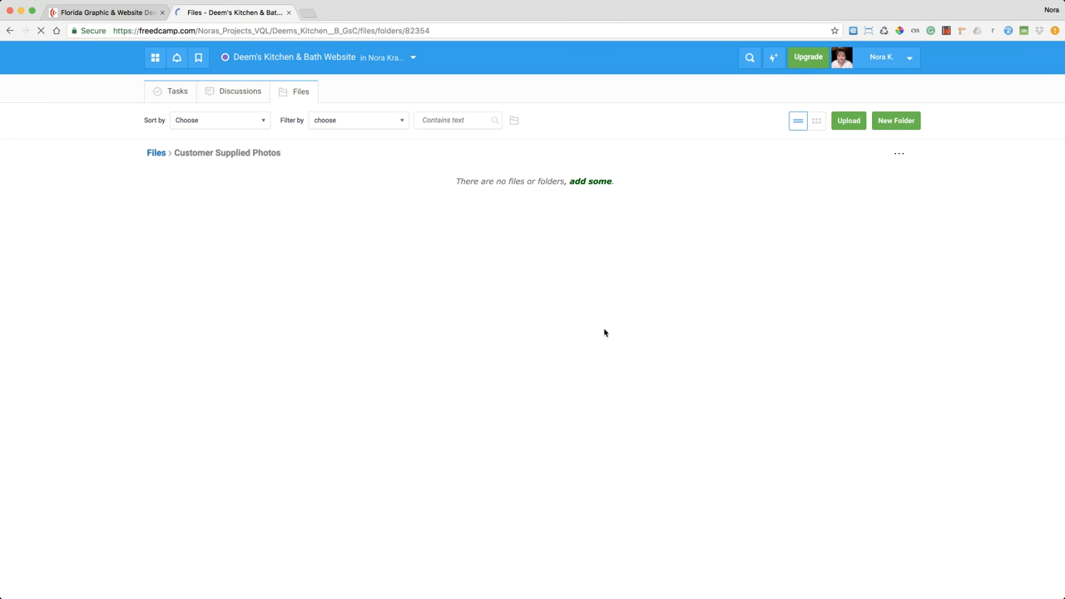
click(220, 119)
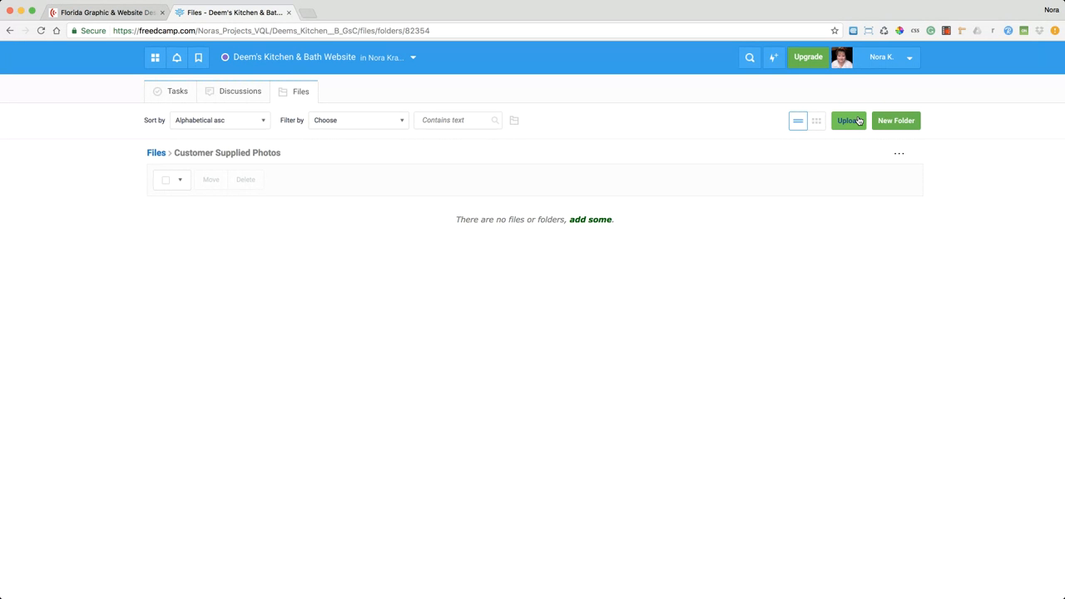
click(848, 120)
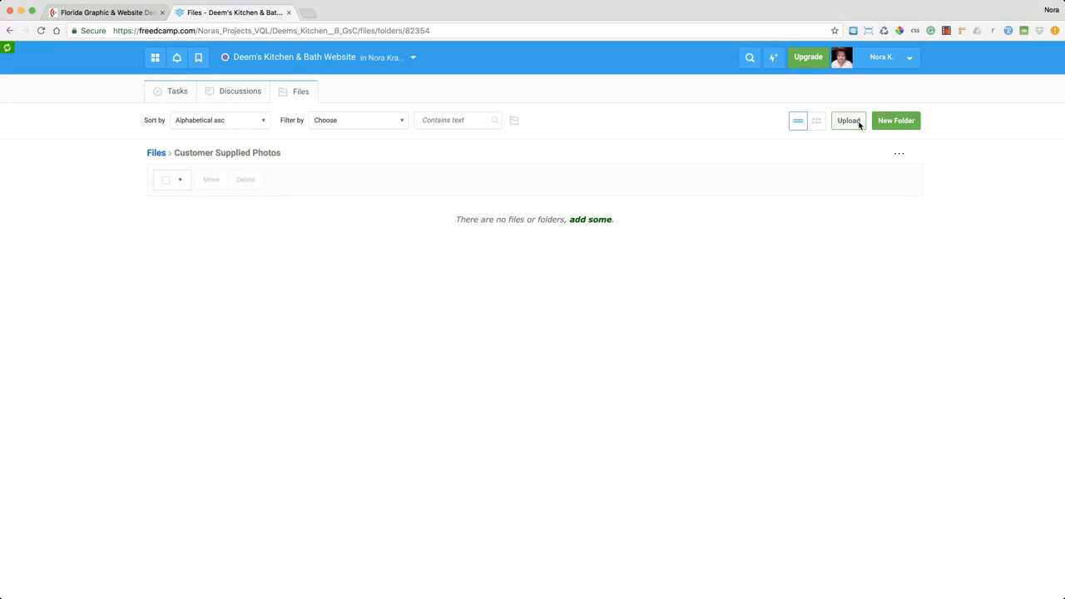
click(849, 120)
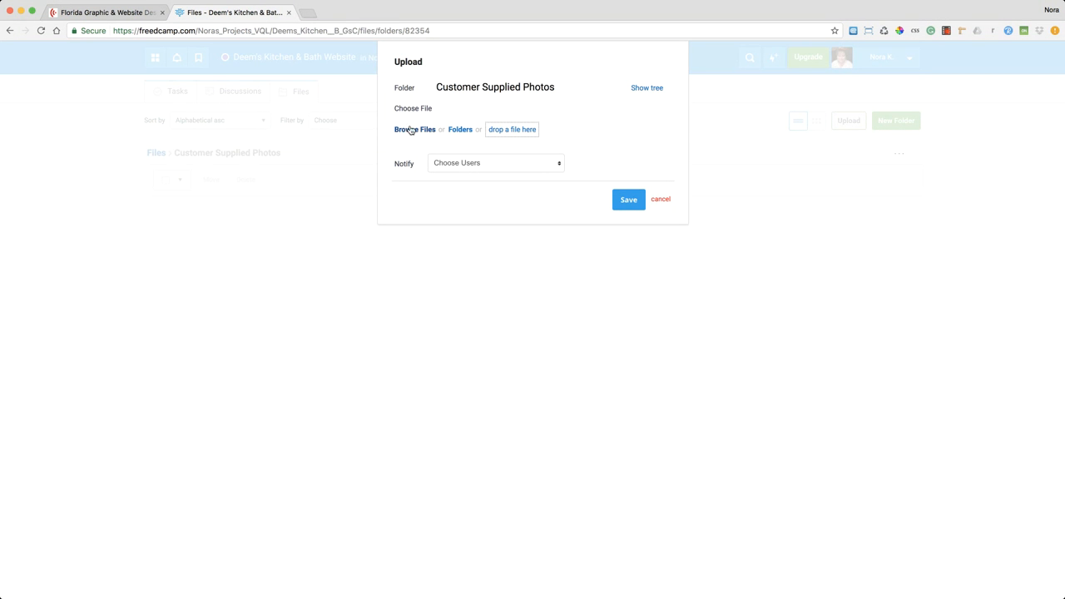
mouse_move(516, 130)
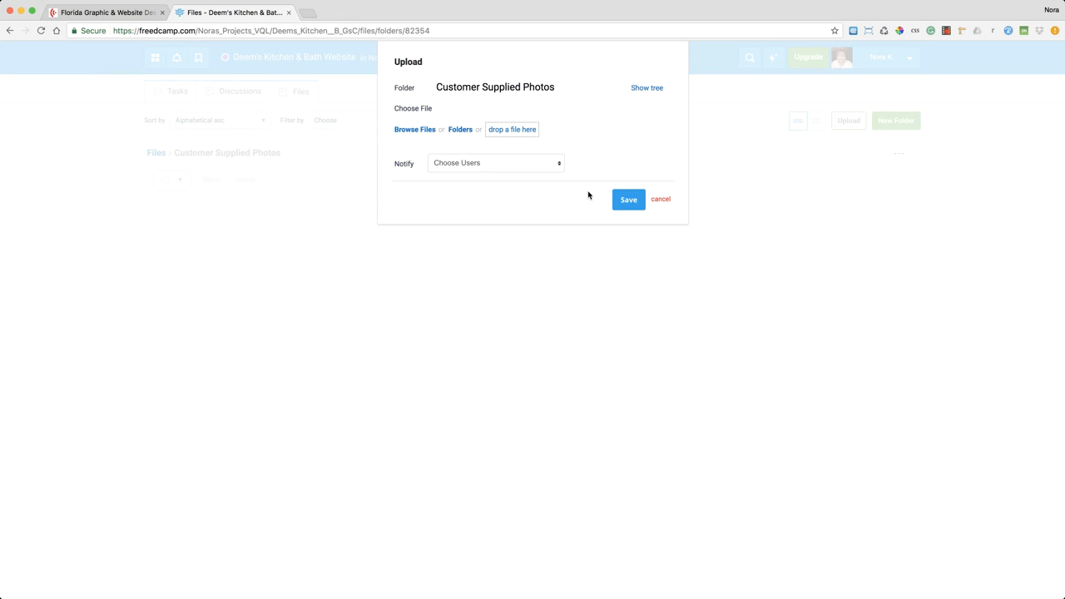
mouse_move(494, 157)
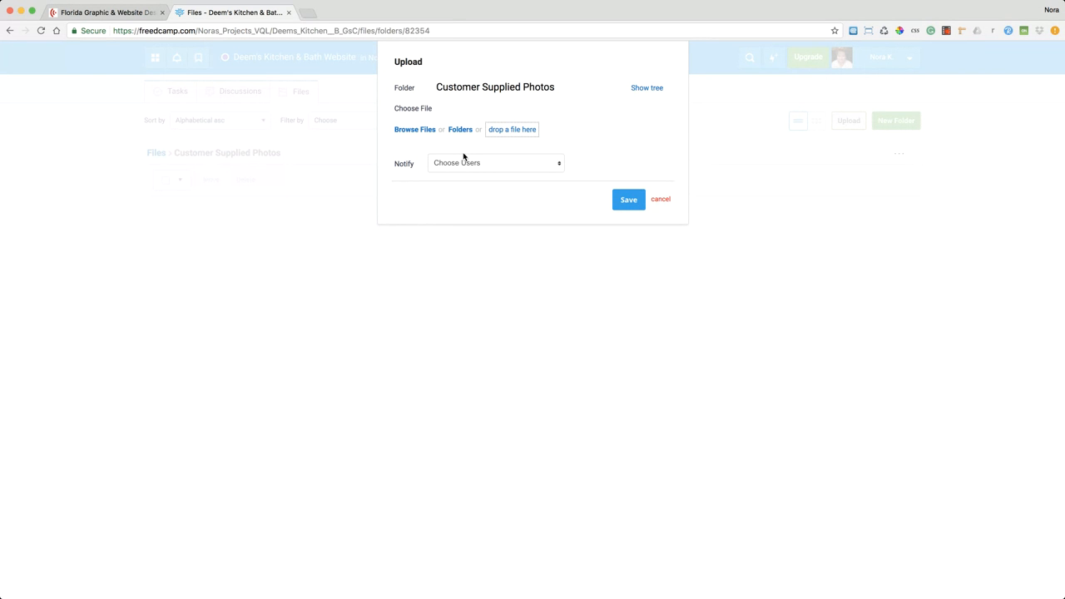
mouse_move(475, 163)
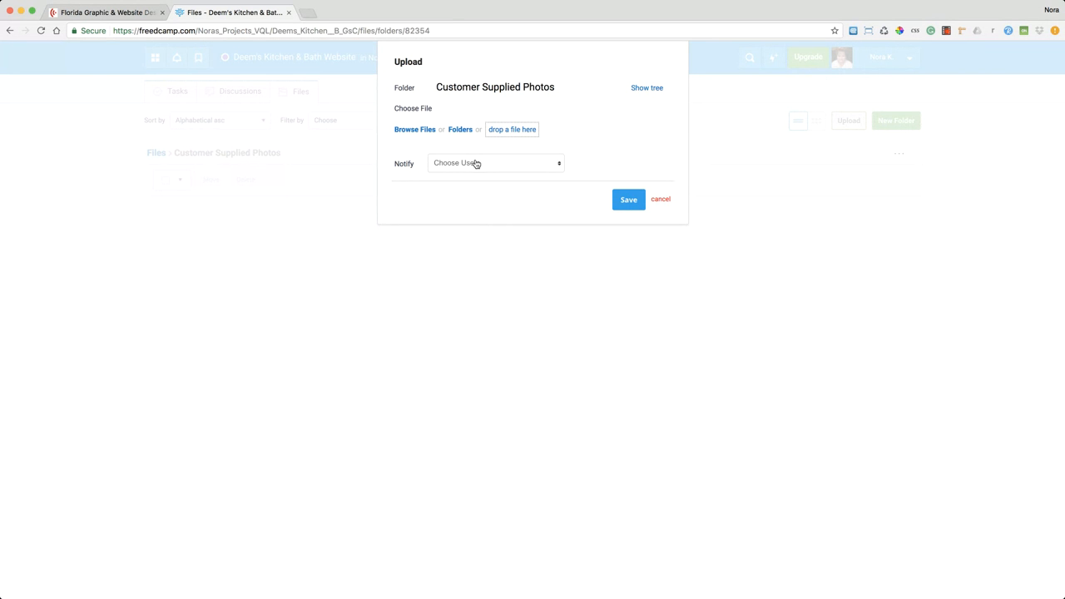
click(496, 163)
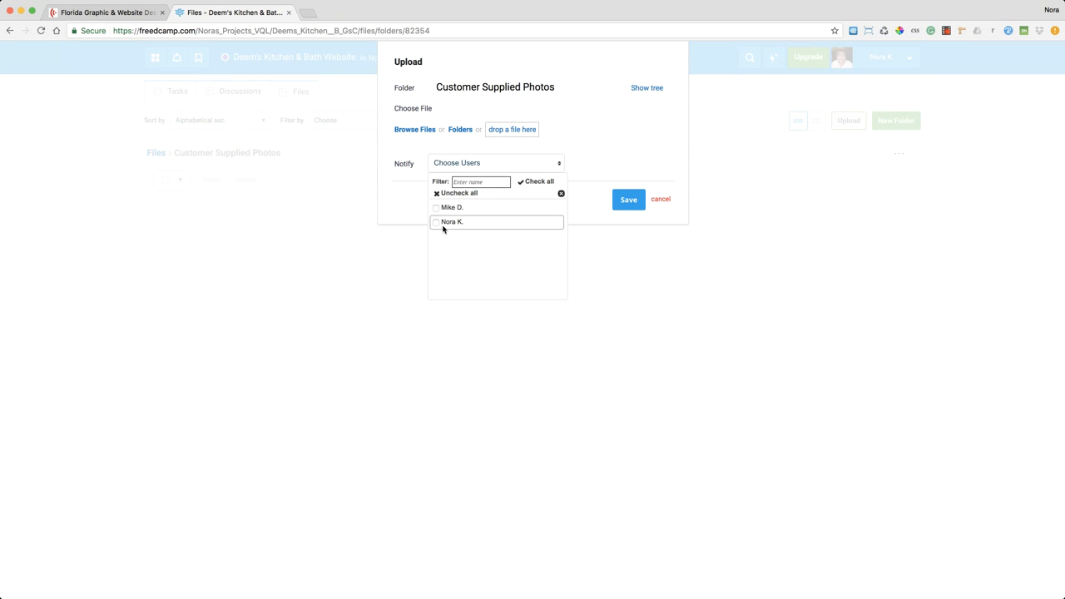
click(436, 221)
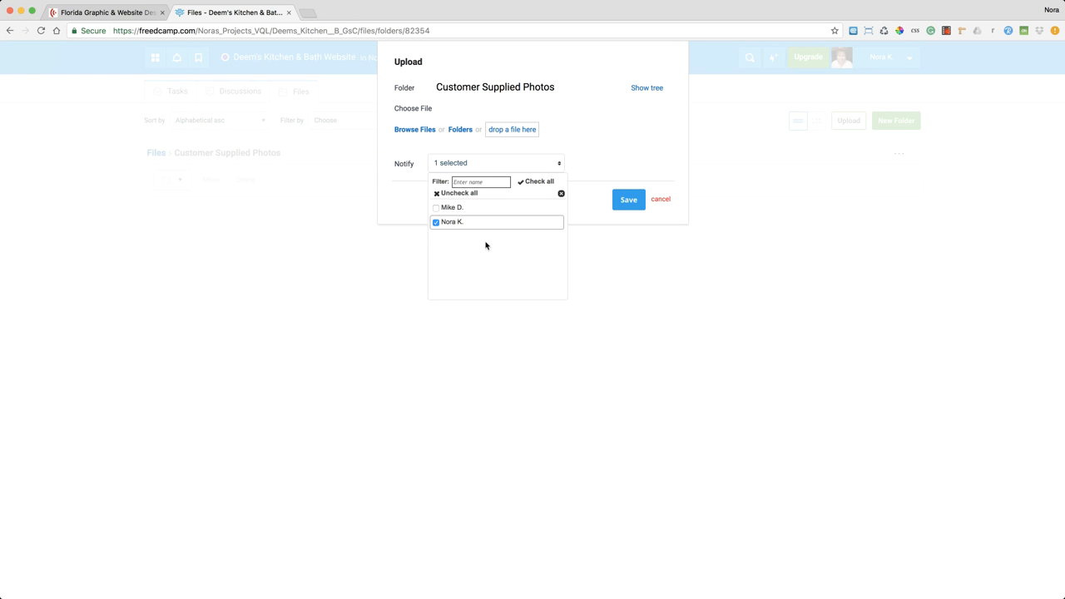
click(659, 200)
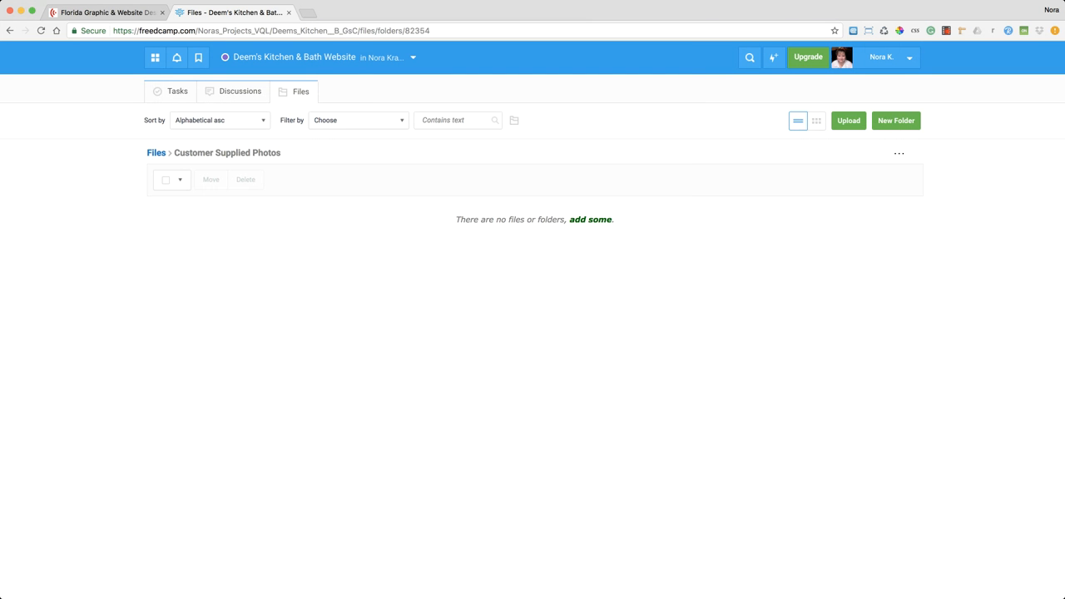
mouse_move(614, 483)
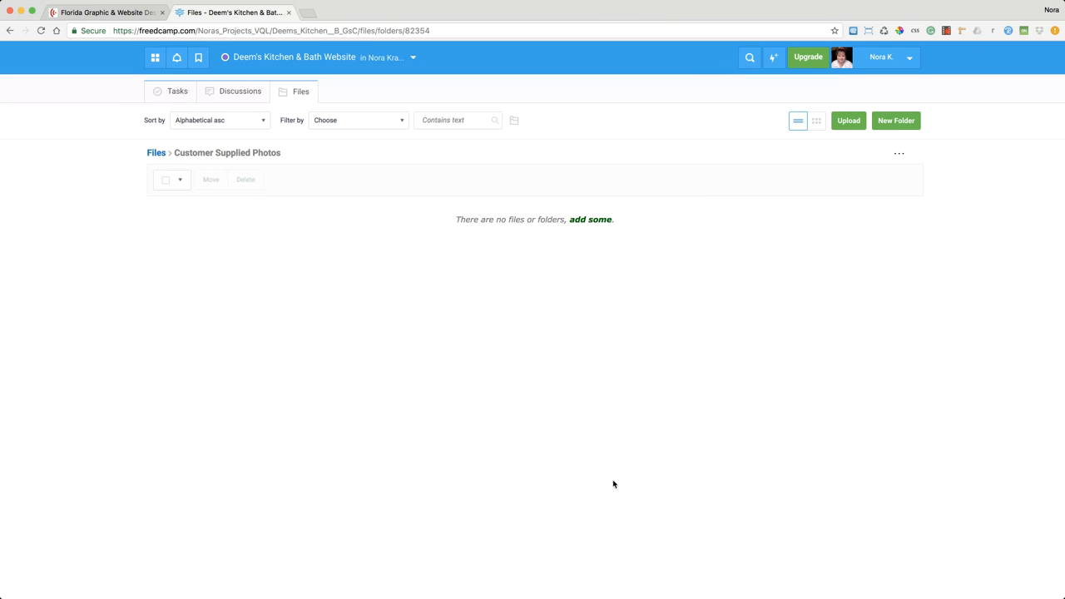
mouse_move(153, 86)
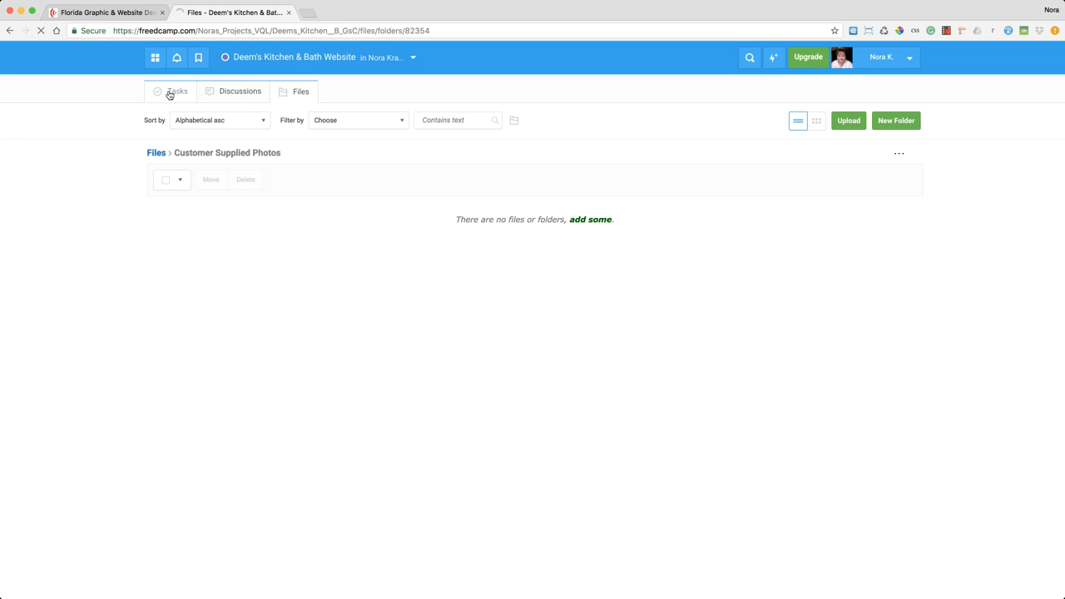
Switch the project view back to Tasks
click(176, 90)
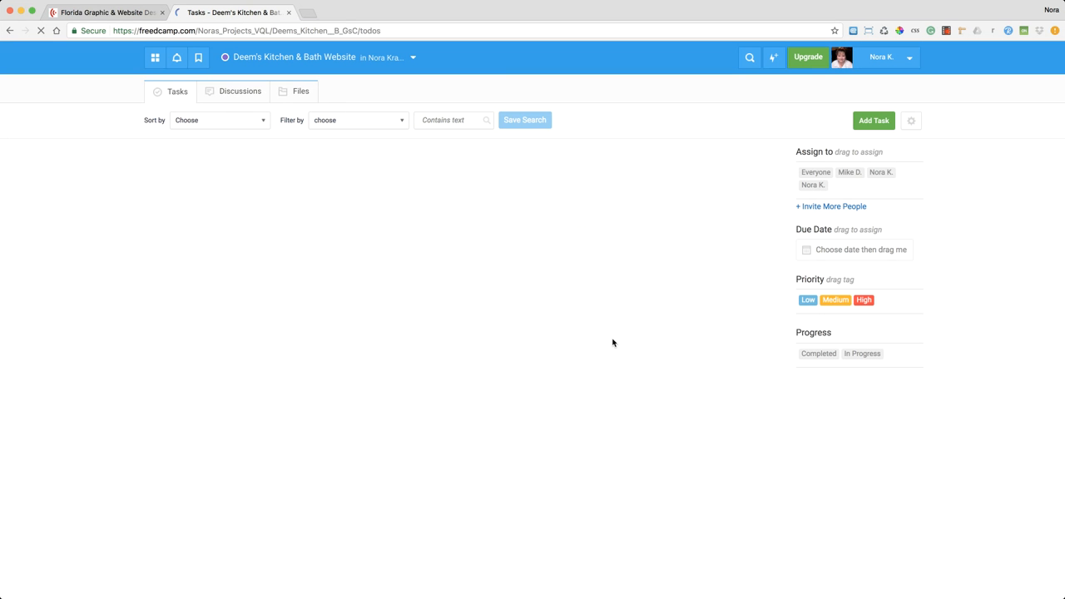